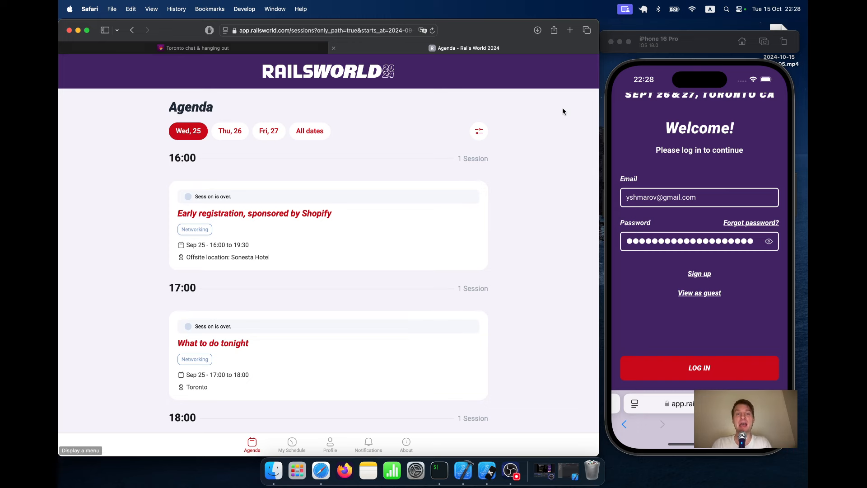
Browse the agenda's day tabs, viewing the Fri 27 and then Thu 26 sessions.
click(196, 48)
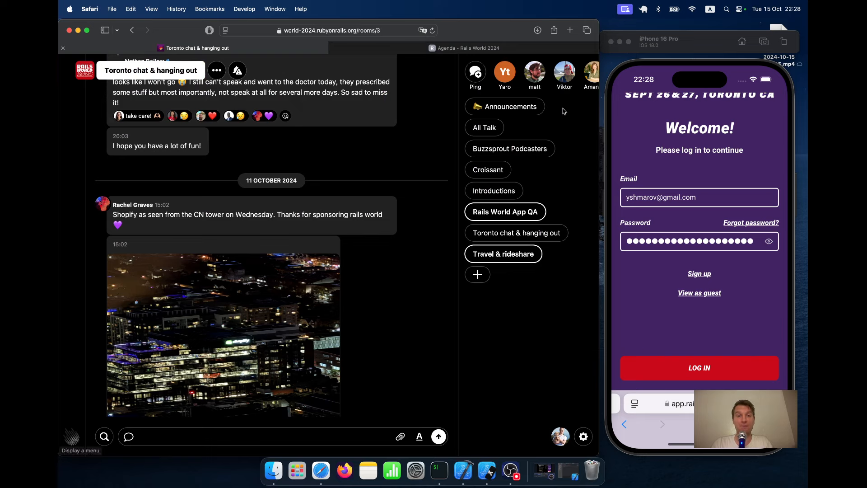
click(466, 48)
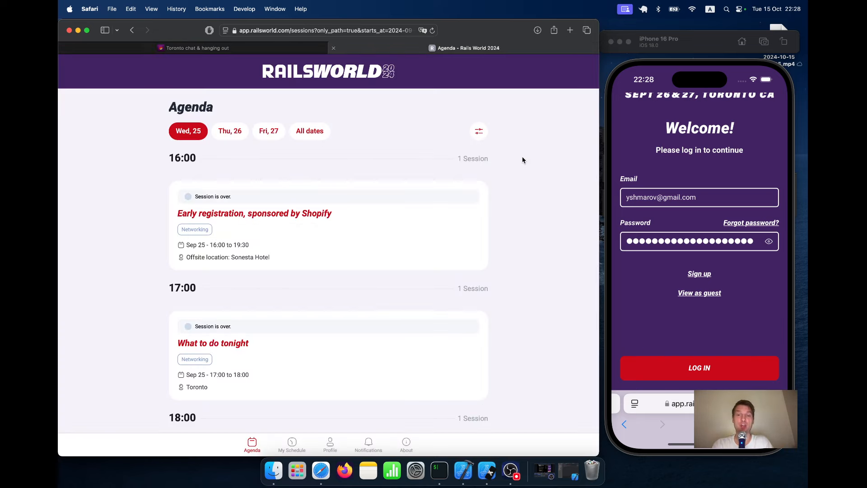
scroll(down, 3)
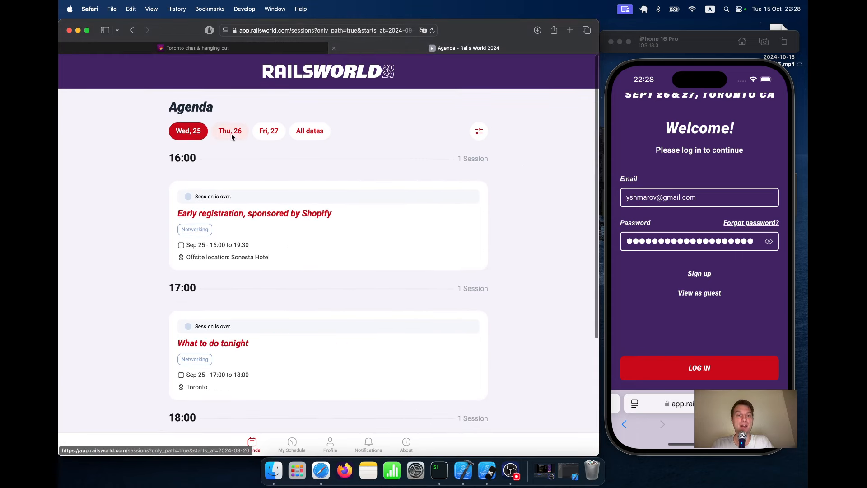
click(269, 131)
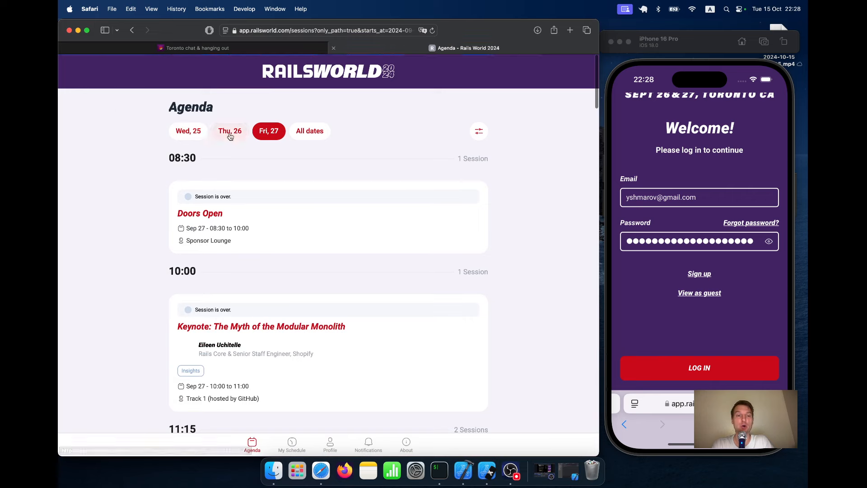
click(231, 131)
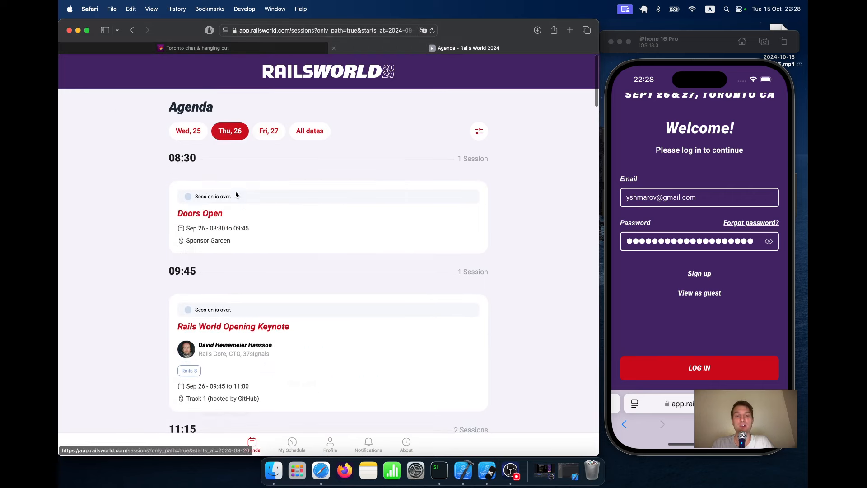
View the Rails World Opening Keynote and its speaker's profile, then return to the all-dates agenda.
click(233, 326)
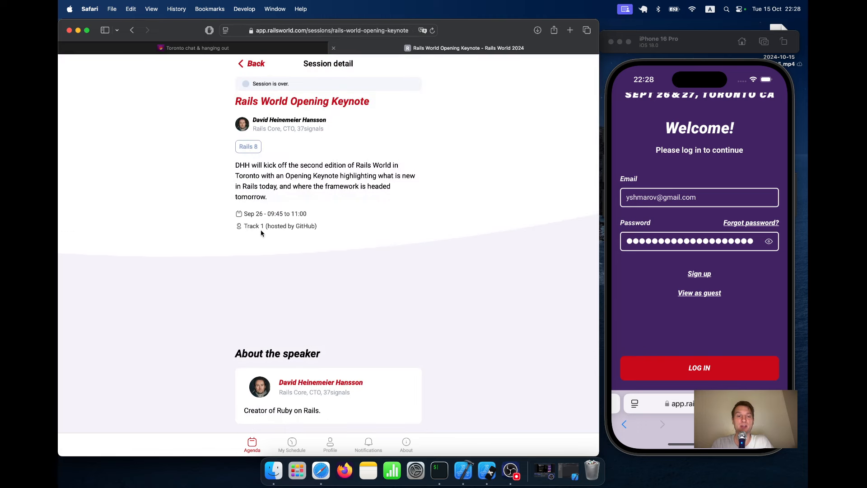
mouse_move(278, 128)
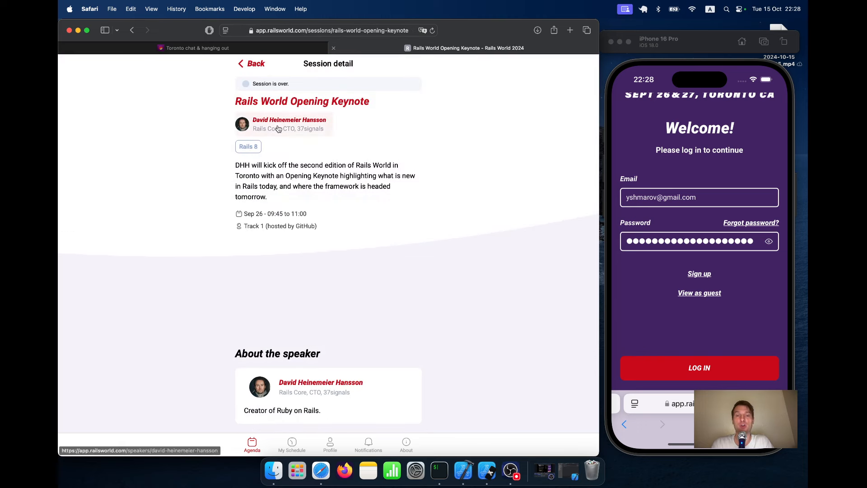
click(289, 119)
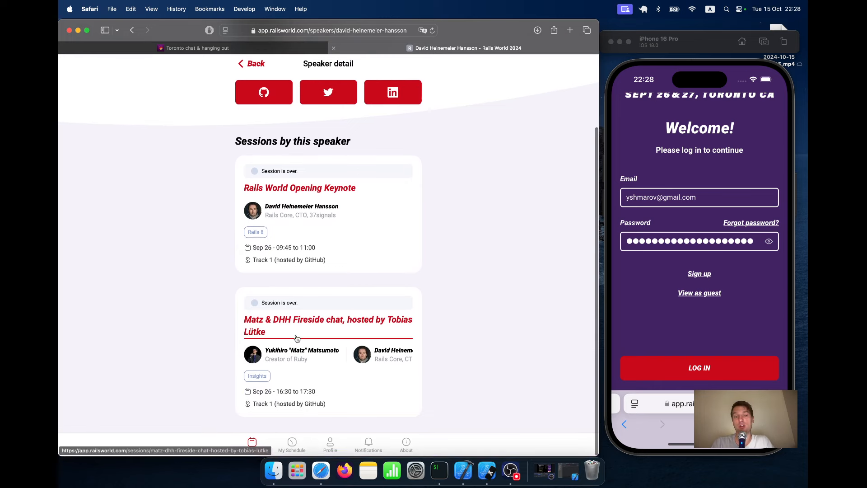
mouse_move(305, 190)
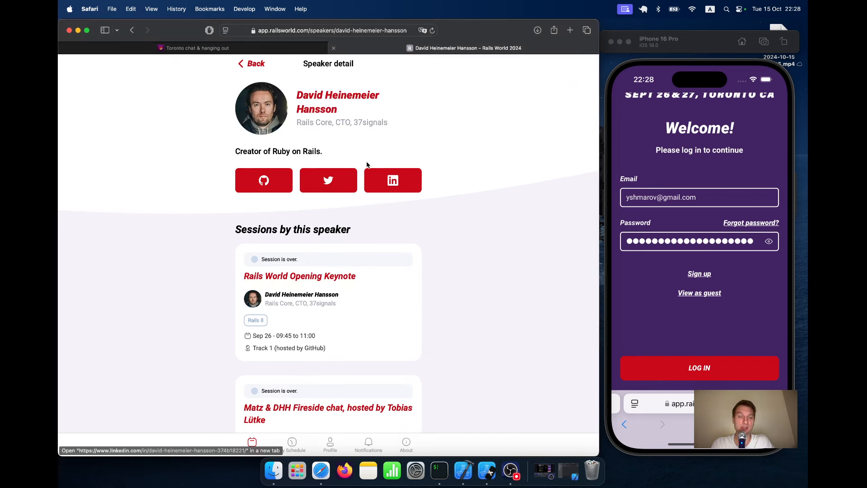
click(252, 444)
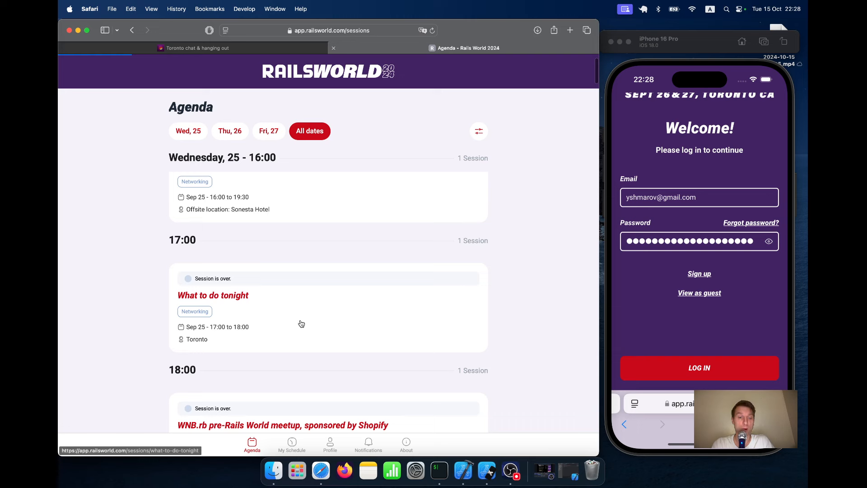
mouse_move(291, 444)
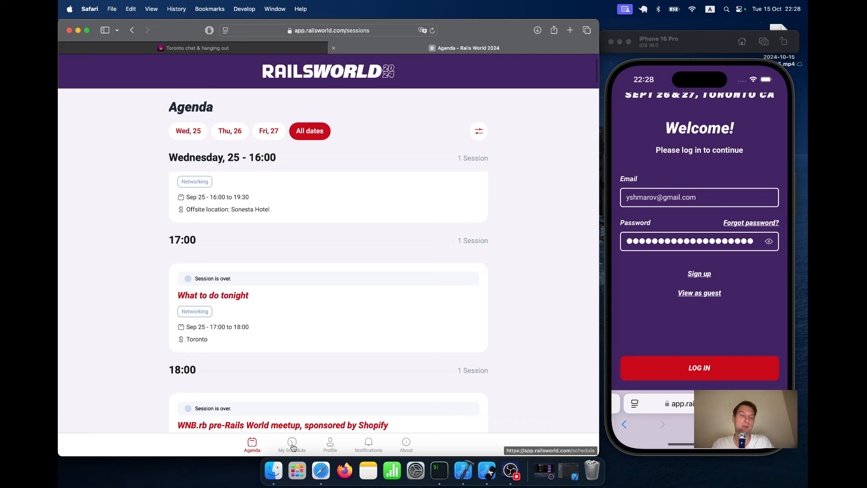
Visit My Schedule, Notifications and Profile, ending on the About page crediting Telos Labs.
click(291, 443)
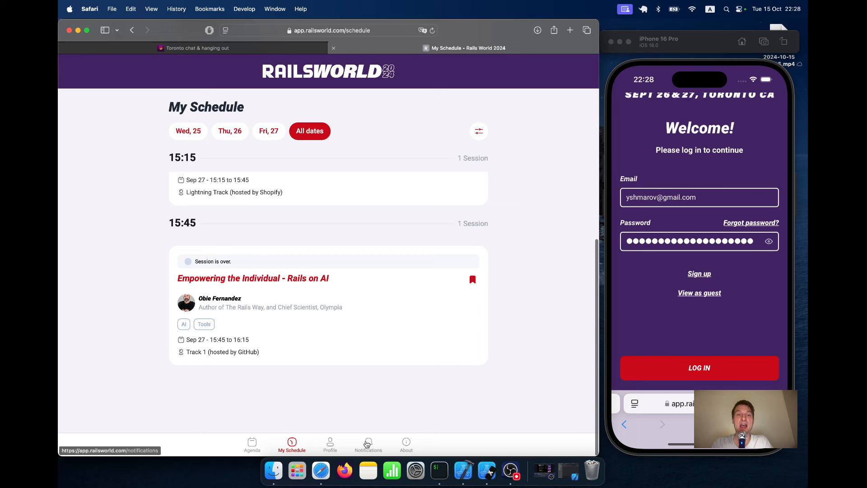
click(368, 442)
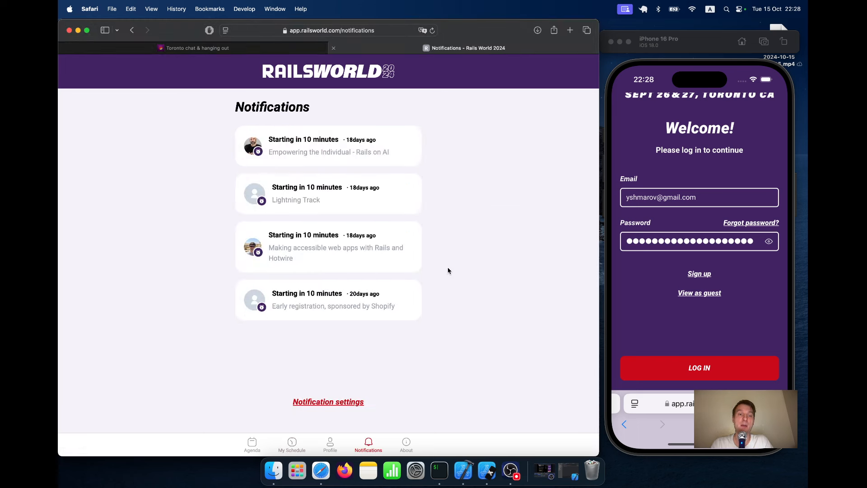
mouse_move(451, 236)
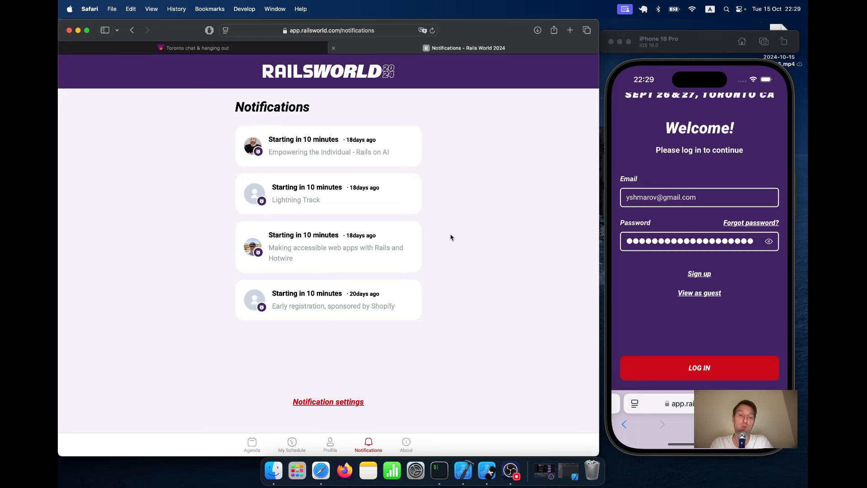
mouse_move(331, 443)
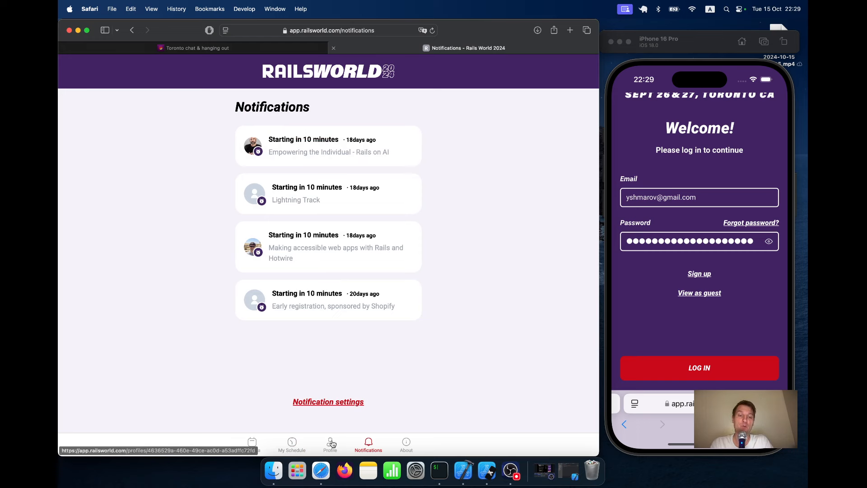
click(330, 443)
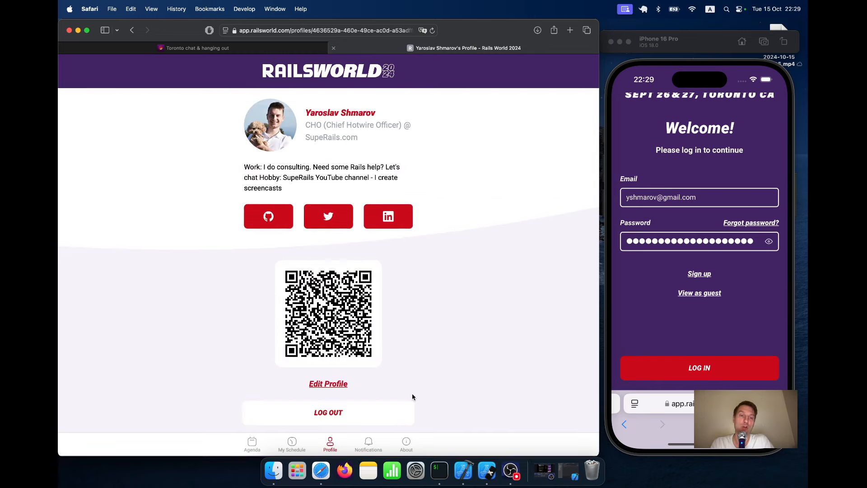
mouse_move(421, 295)
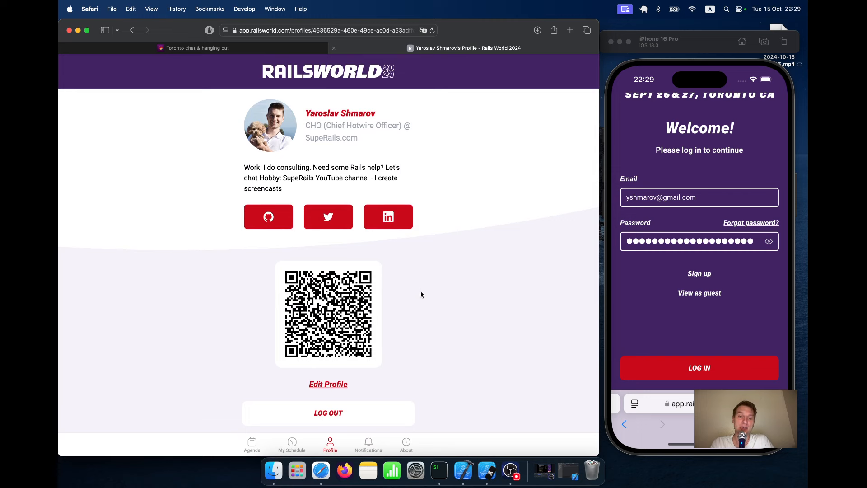
mouse_move(448, 418)
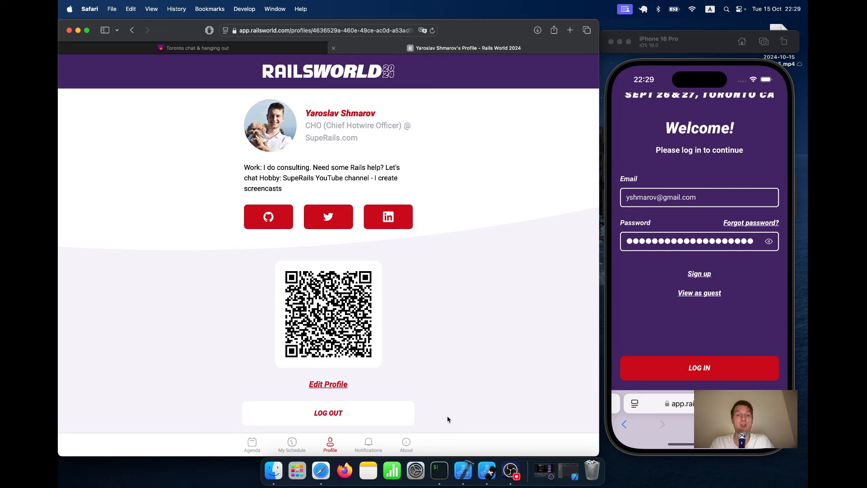
click(406, 443)
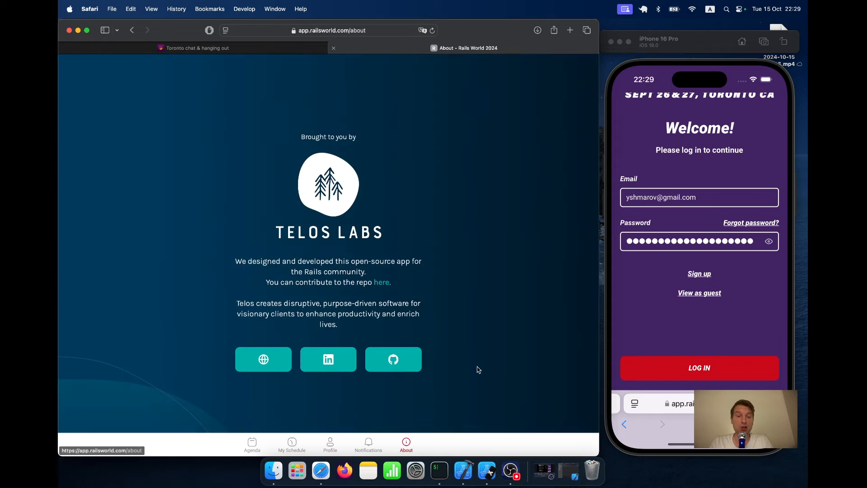
mouse_move(450, 359)
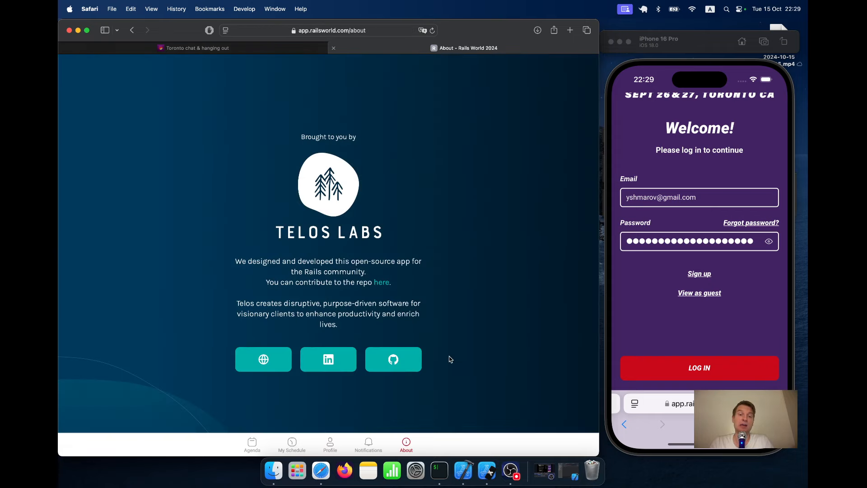
Browse the TelosLabs rails-world GitHub repository in a new tab, then return to the agenda.
click(394, 359)
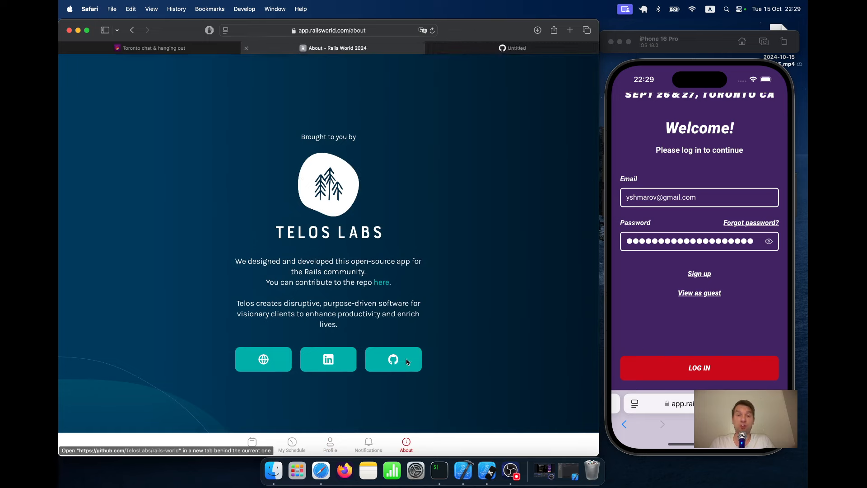
click(394, 360)
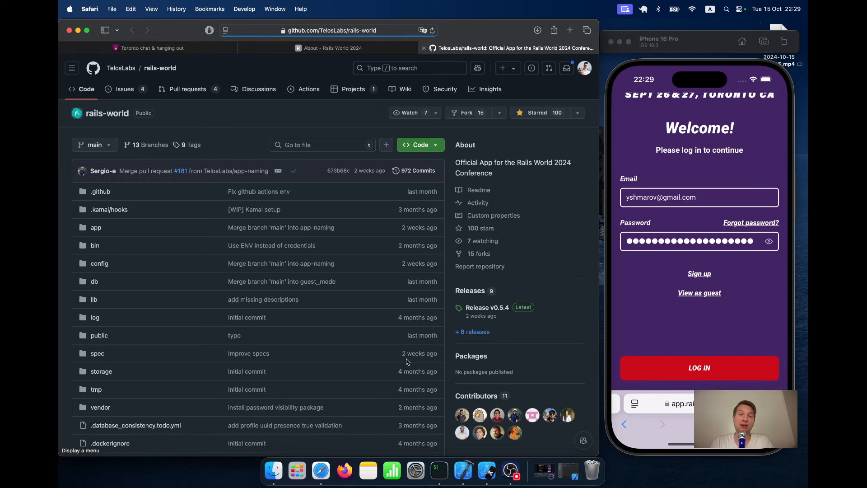
click(328, 47)
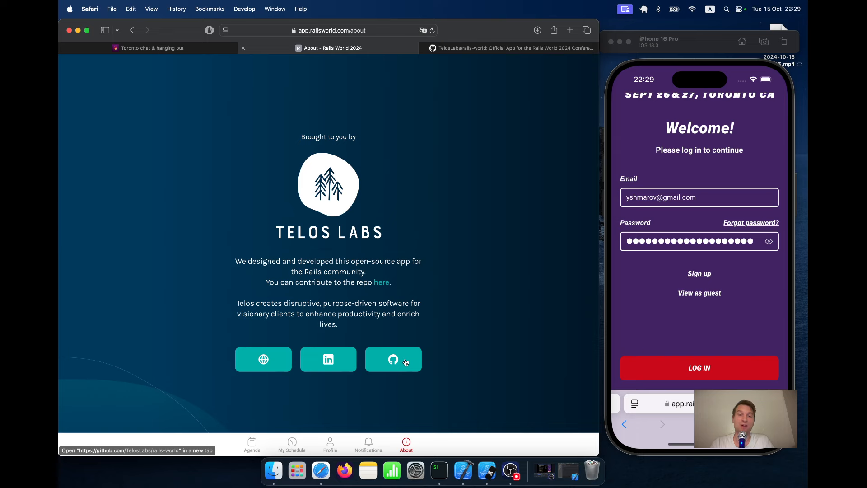
mouse_move(257, 442)
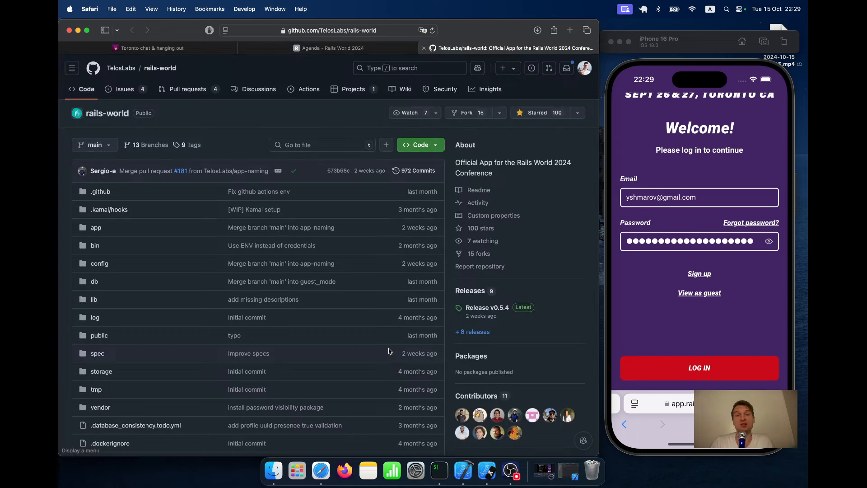
scroll(down, 3)
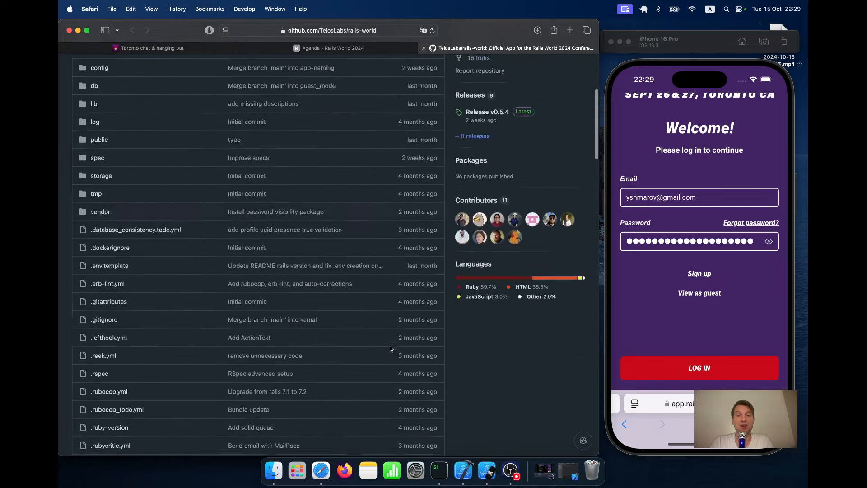
click(333, 48)
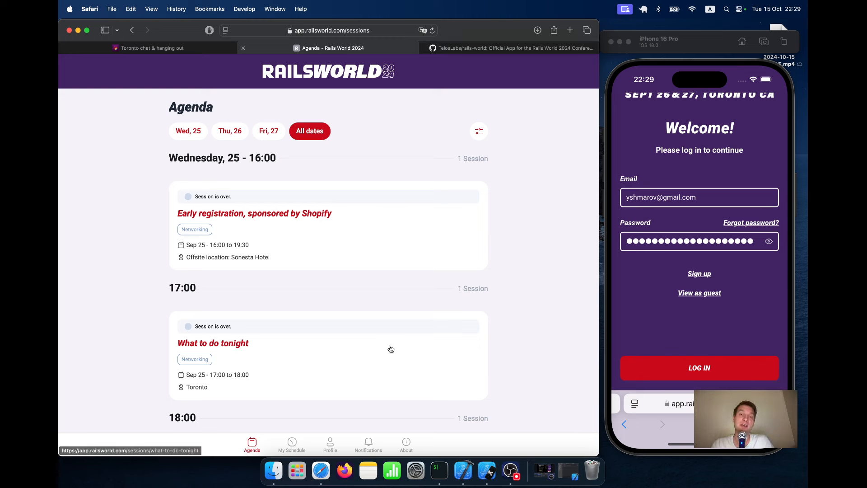
mouse_move(375, 358)
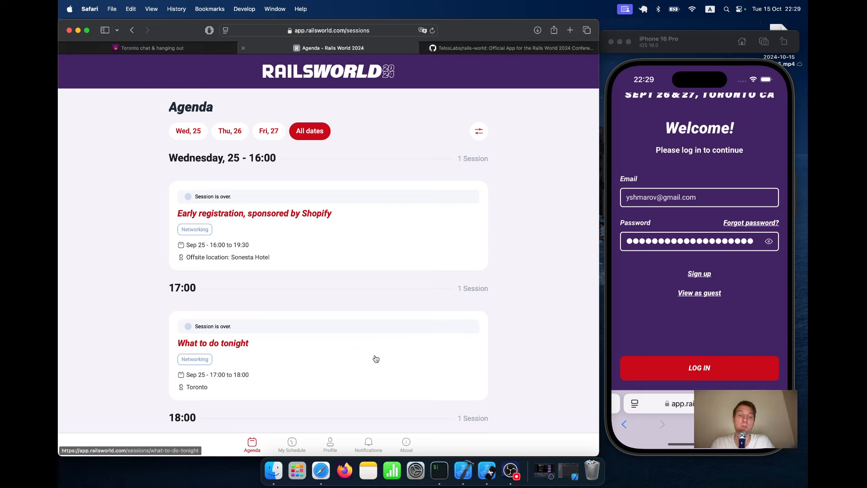
mouse_move(330, 443)
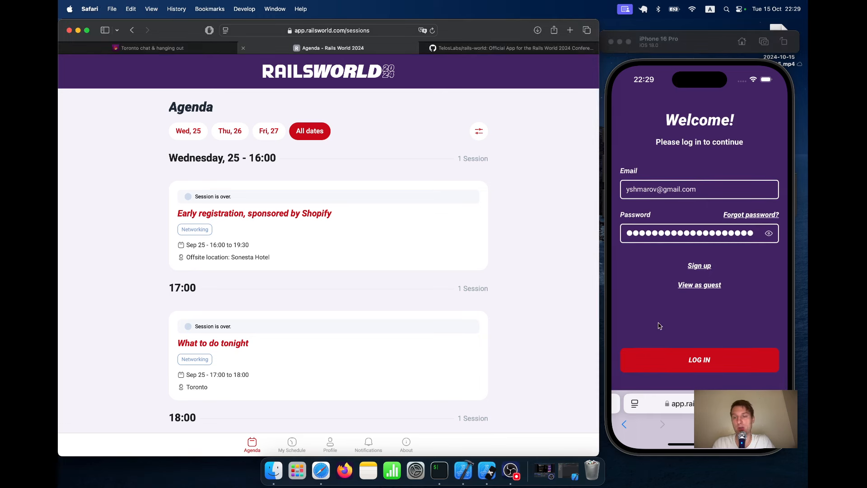
Log in to the agenda on the simulated iPhone and bring up the page's share sheet.
click(698, 359)
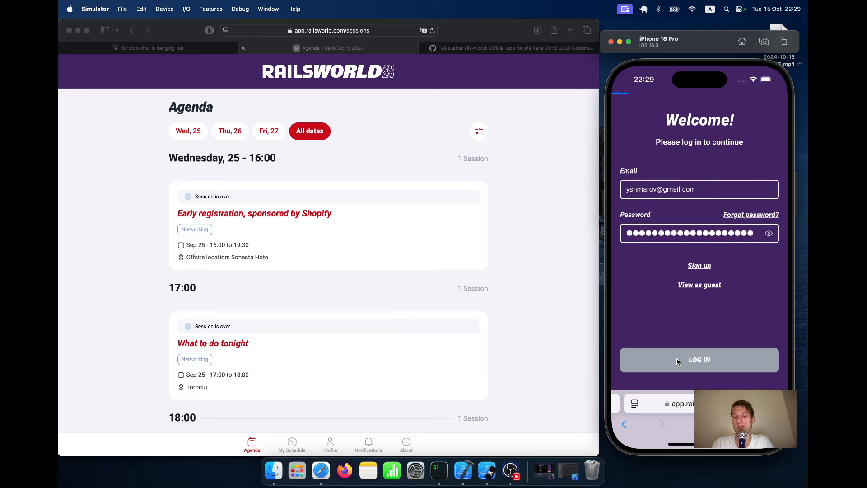
click(698, 359)
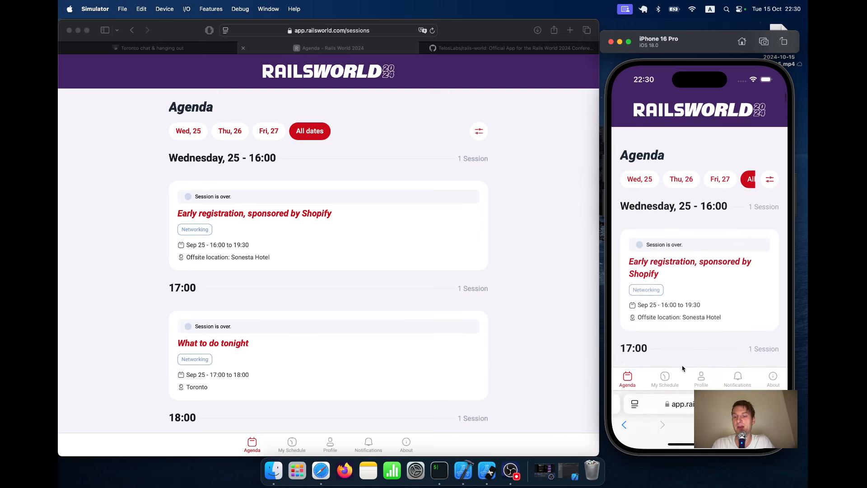
scroll(down, 3)
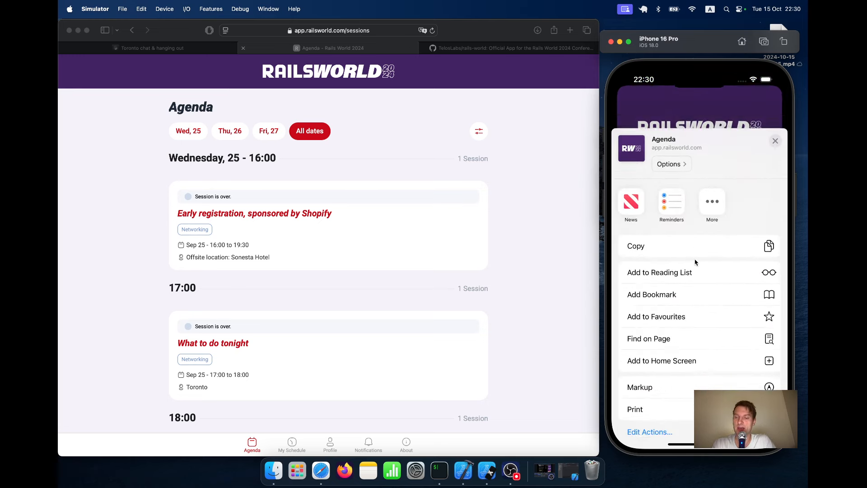
Add Rails World to the iPhone home screen as a standalone app.
click(661, 360)
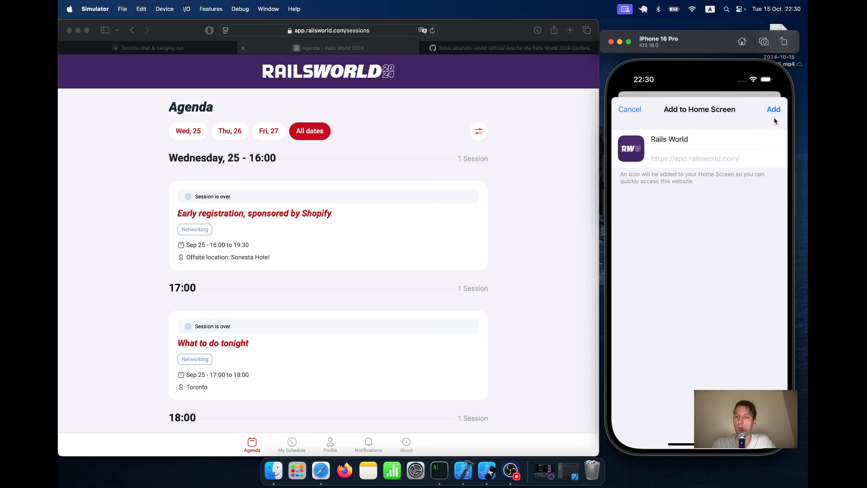
click(773, 109)
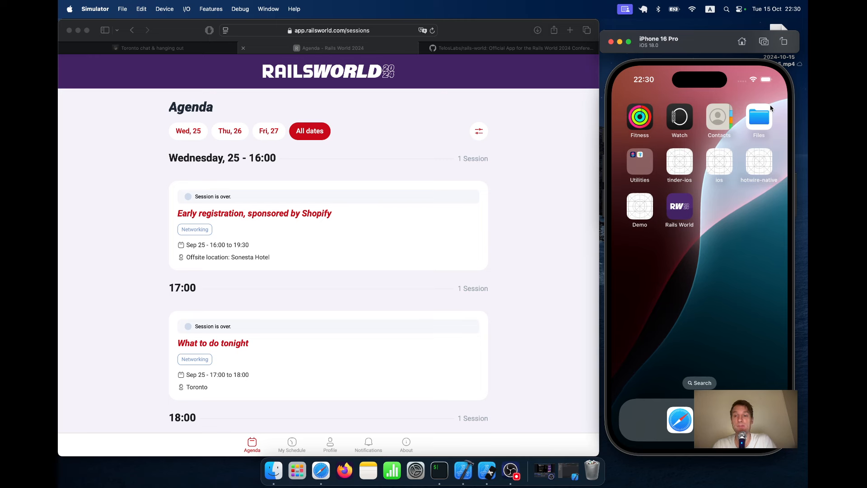
mouse_move(415, 121)
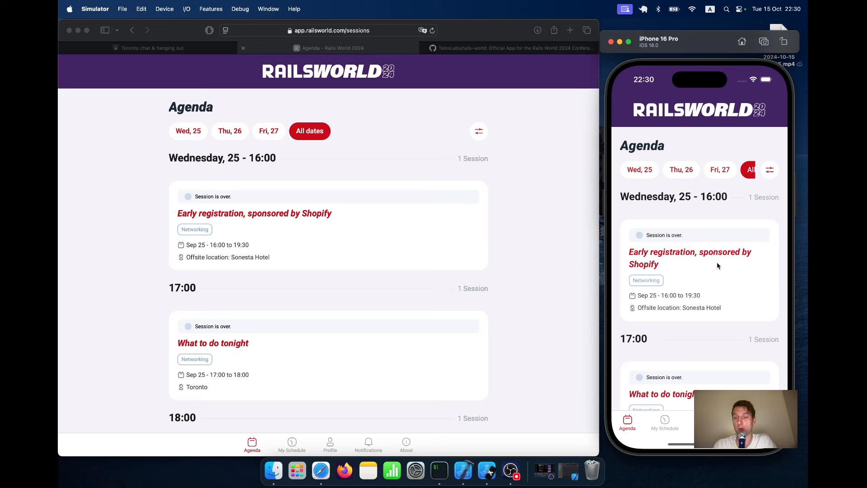
mouse_move(699, 370)
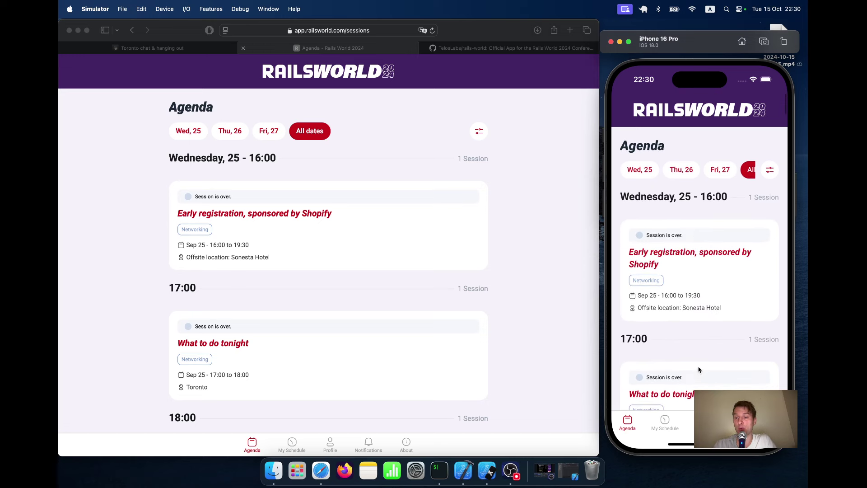
mouse_move(692, 445)
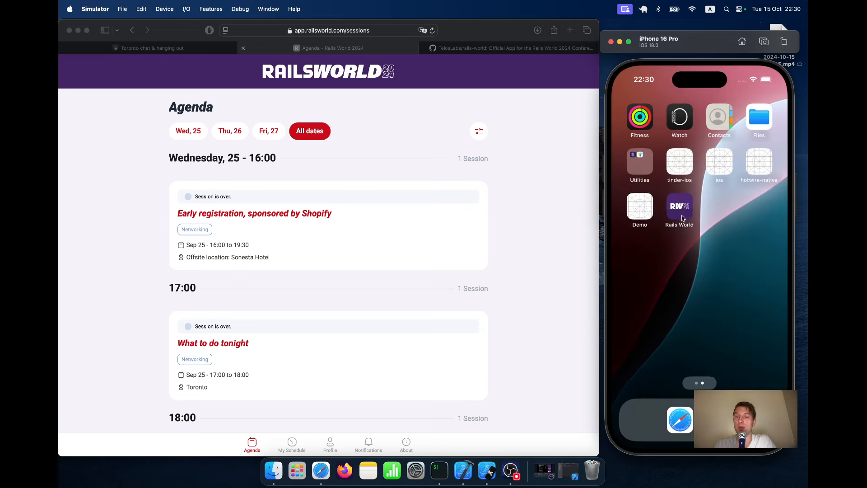
Launch the Rails World home-screen app, allow notifications and view My Schedule.
click(679, 206)
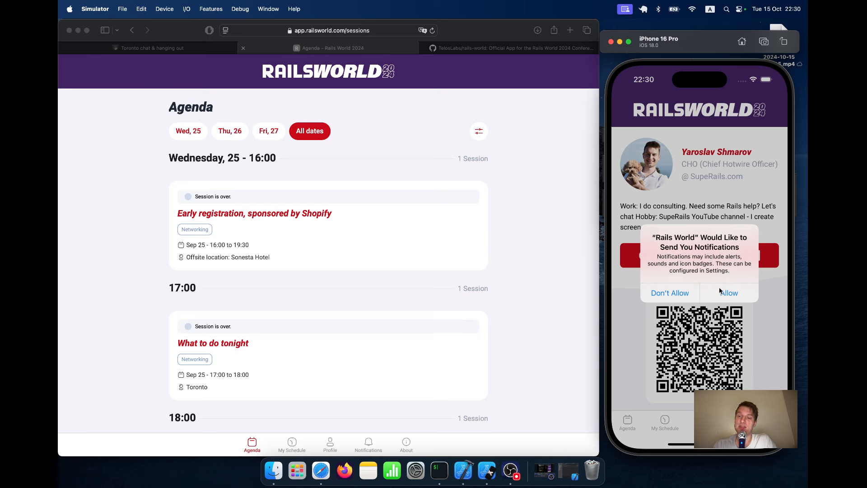
mouse_move(724, 295)
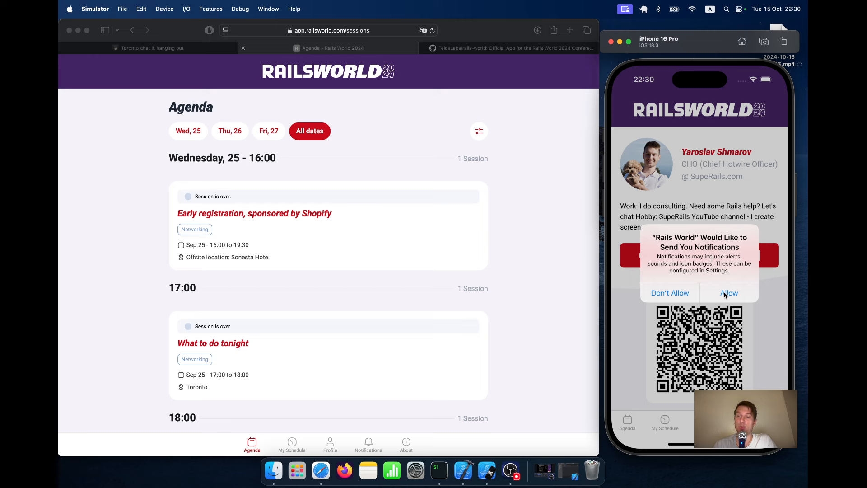
click(729, 293)
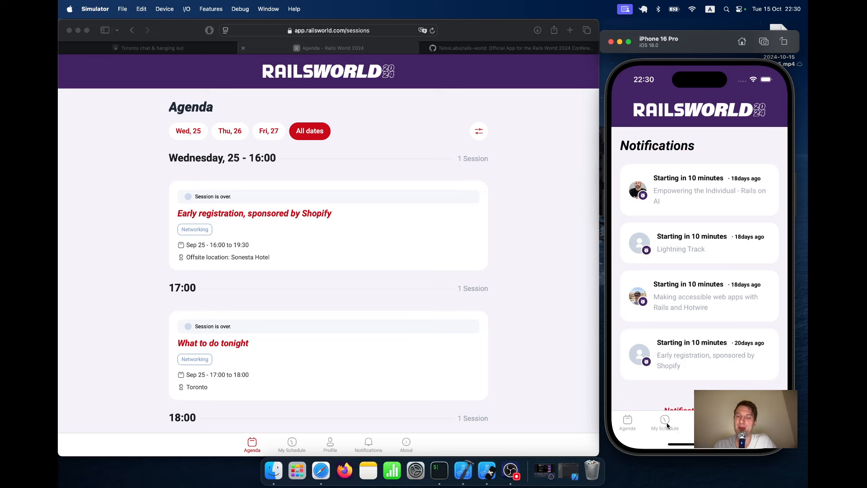
click(665, 423)
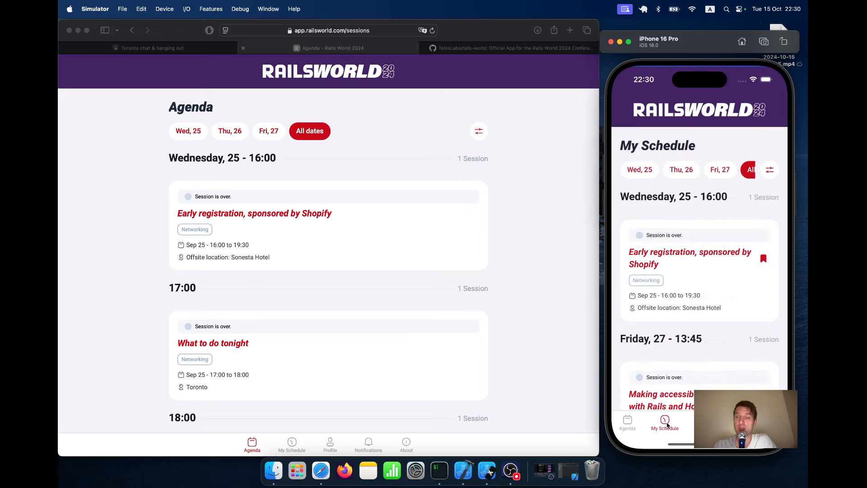
mouse_move(695, 174)
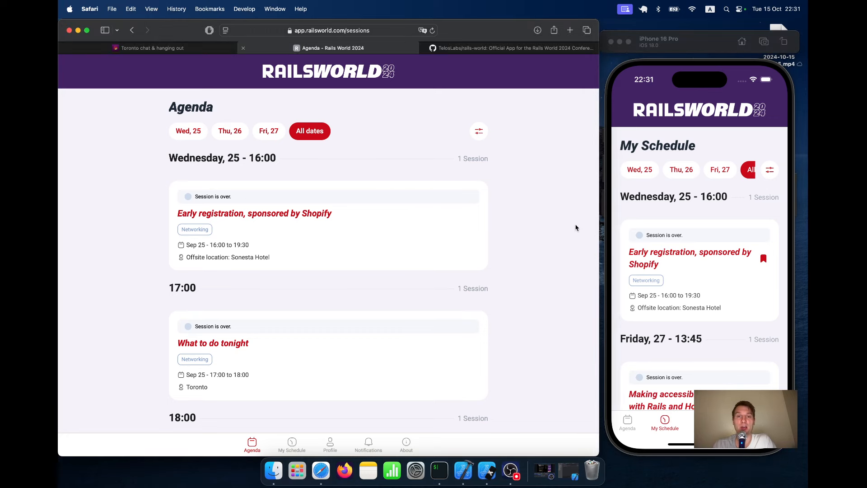
Revisit the rails-world GitHub repository, then switch to the Toronto chat room.
click(512, 48)
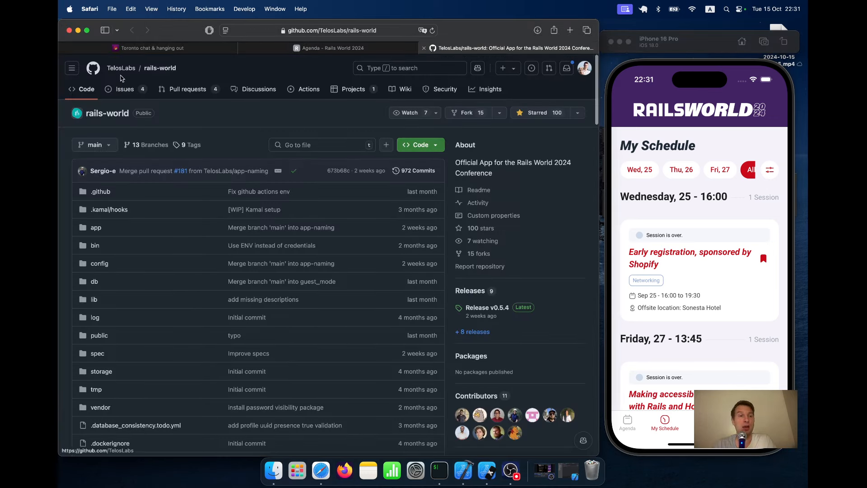
mouse_move(153, 72)
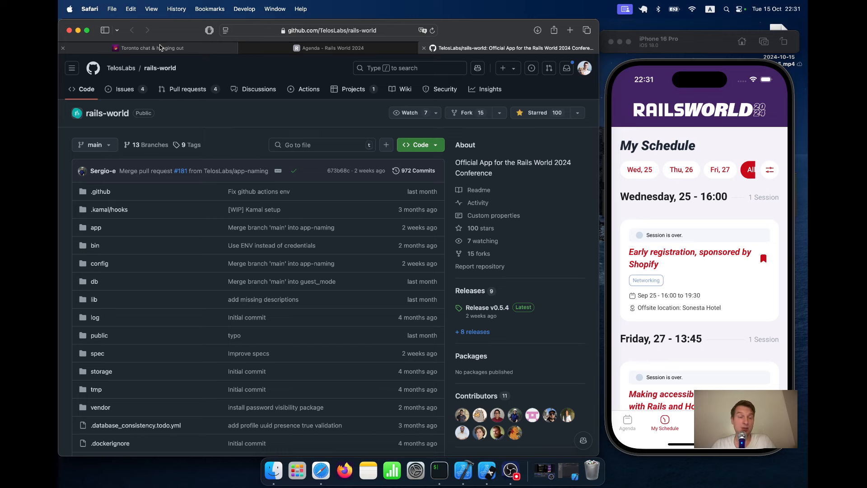
click(152, 48)
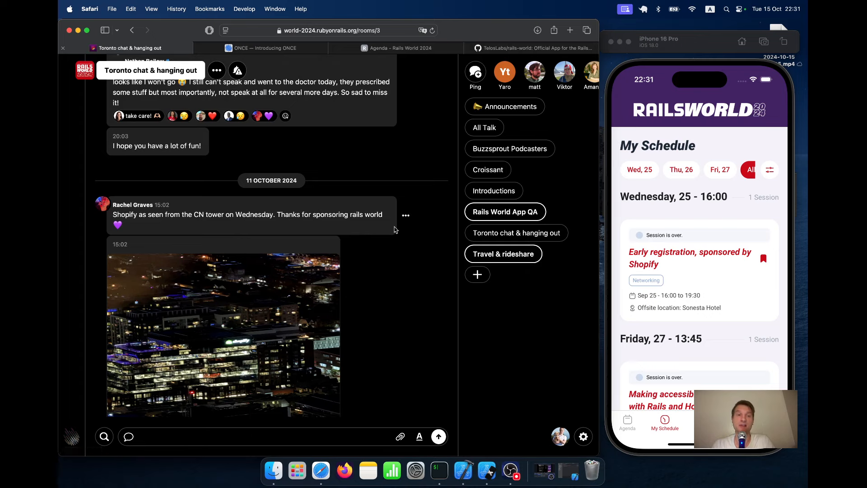
View Campfire's $299 one-time purchase page on the ONCE site, then return to the Toronto chat.
click(260, 48)
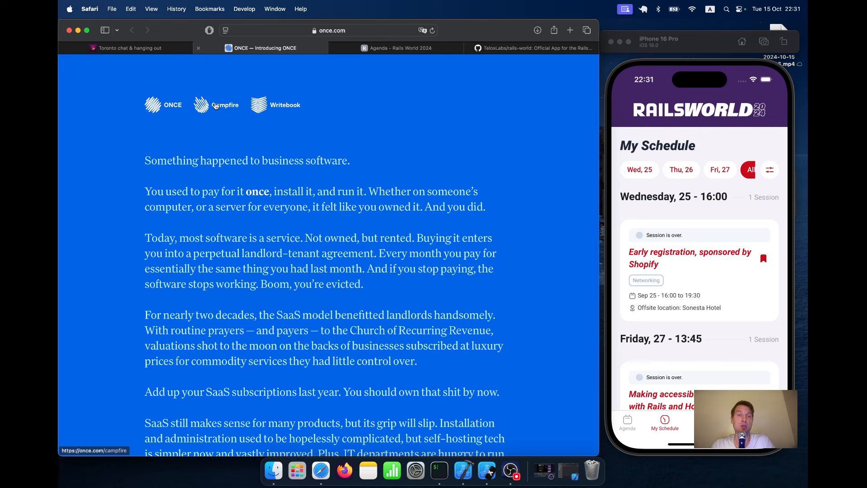
click(226, 105)
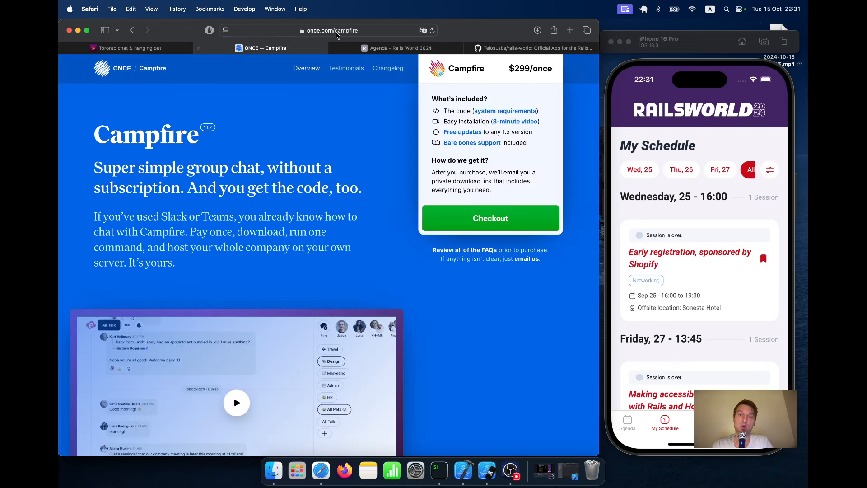
mouse_move(457, 211)
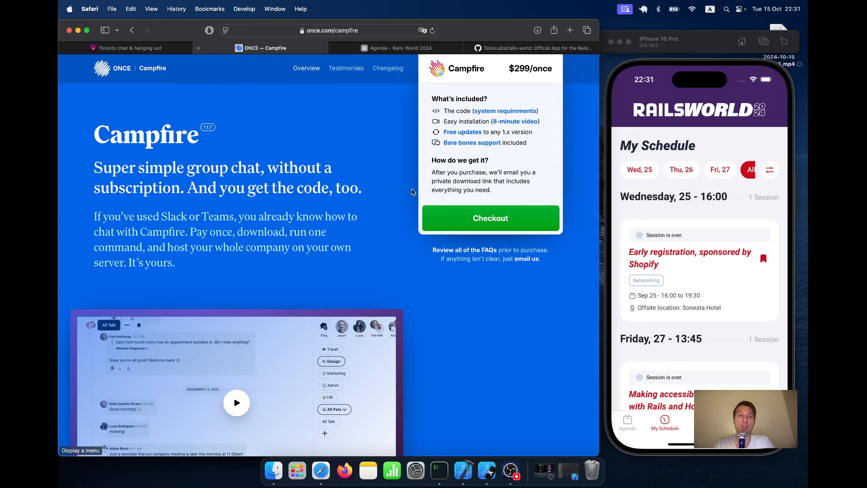
click(131, 48)
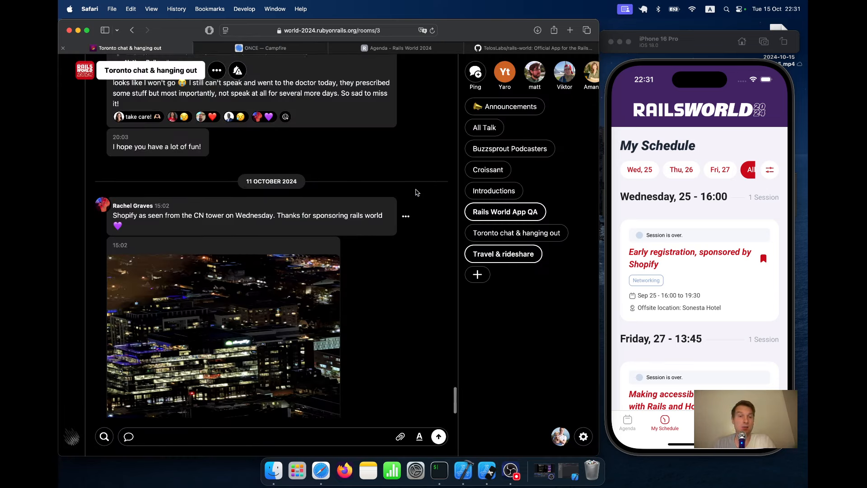
scroll(down, 3)
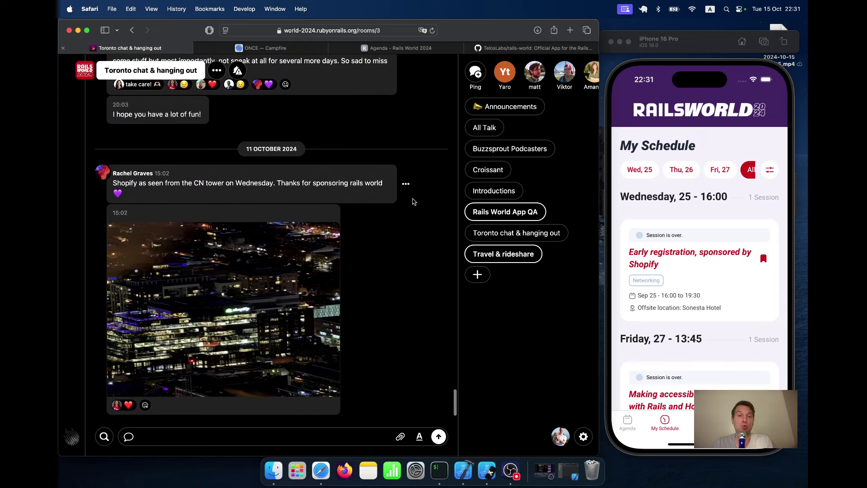
mouse_move(488, 126)
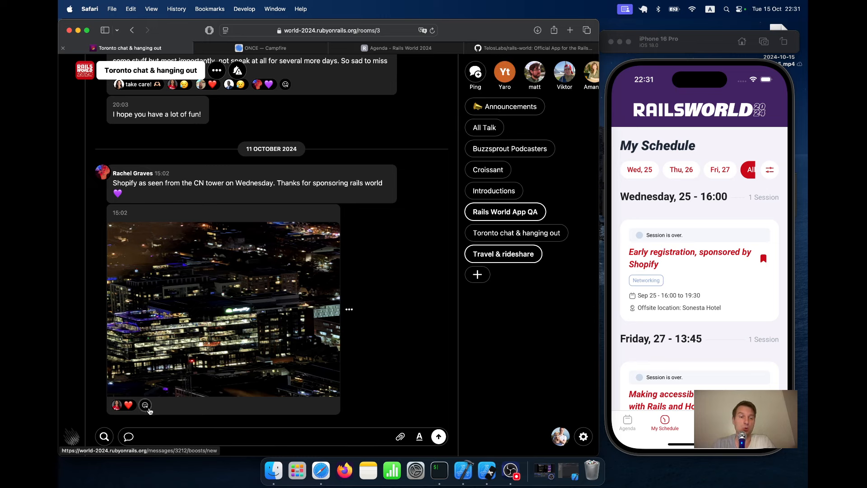
click(145, 404)
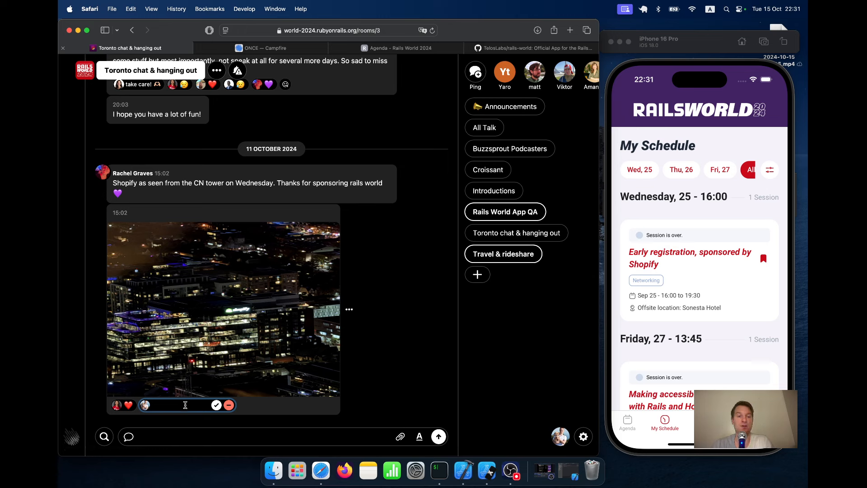
mouse_move(71, 437)
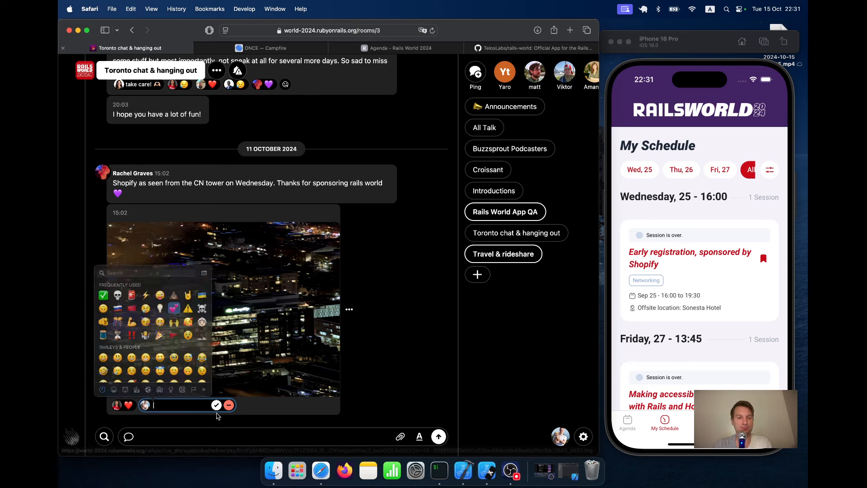
click(217, 405)
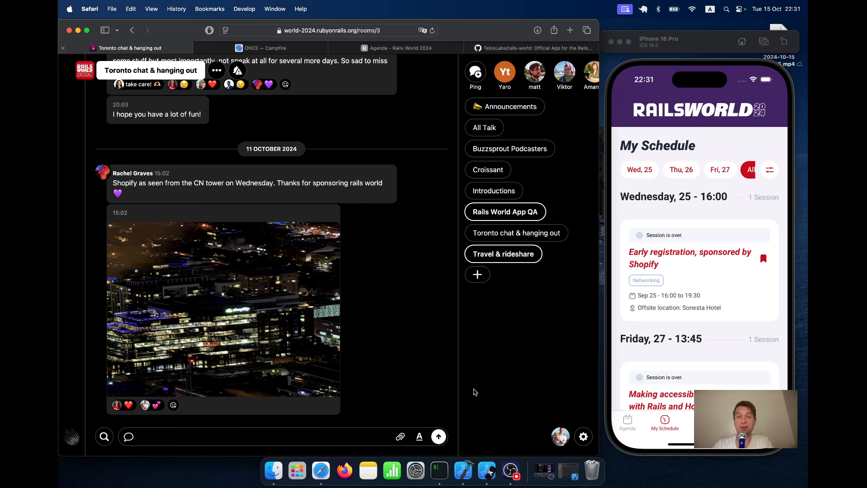
mouse_move(528, 371)
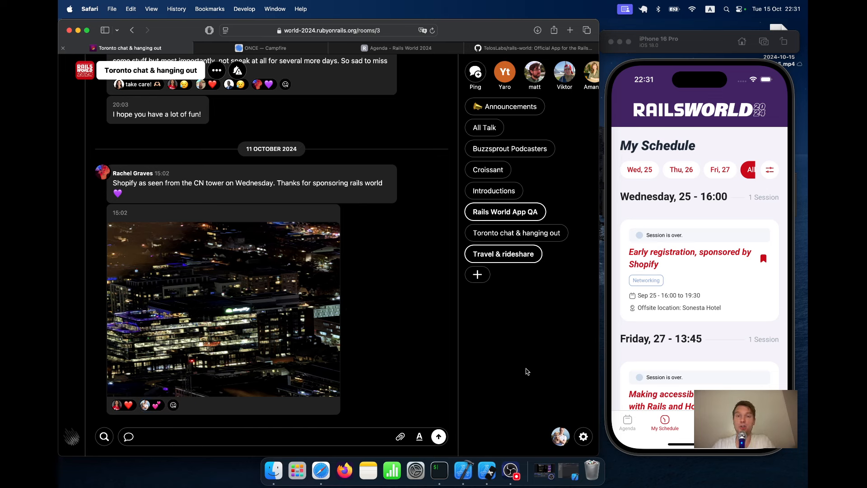
mouse_move(506, 72)
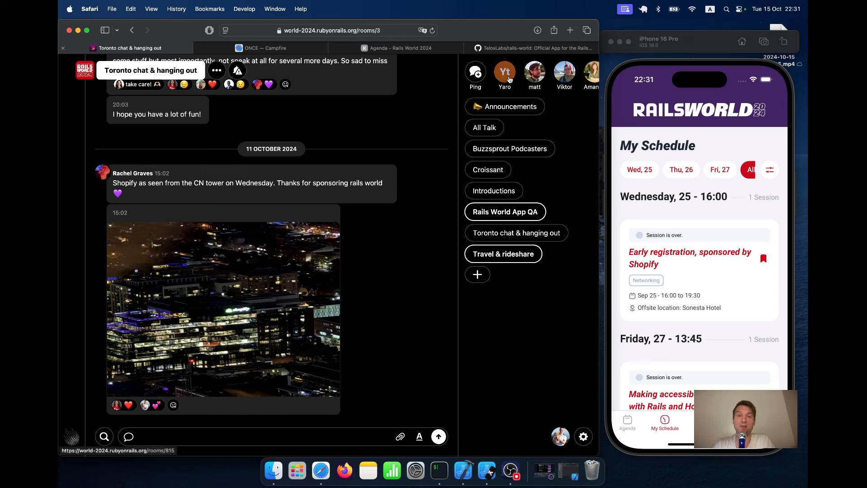
mouse_move(692, 446)
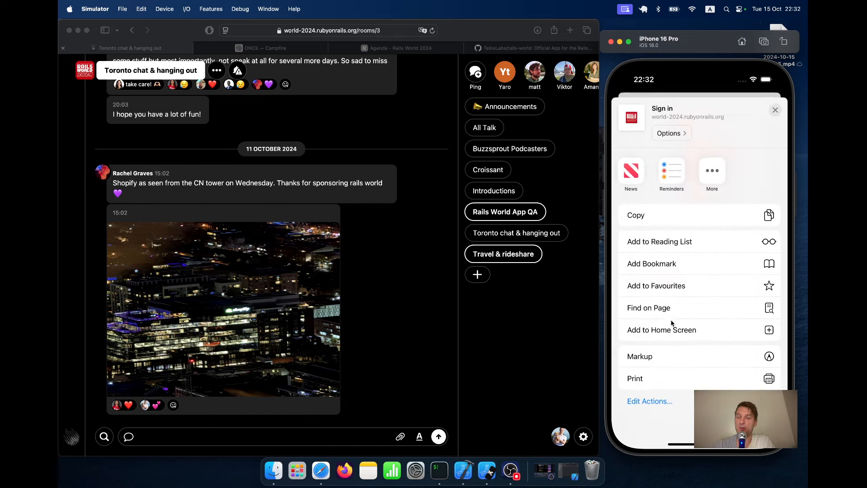
Add Rails World Campfire to the iPhone home screen, launch it and sign in as the 'yaro' test account.
click(661, 329)
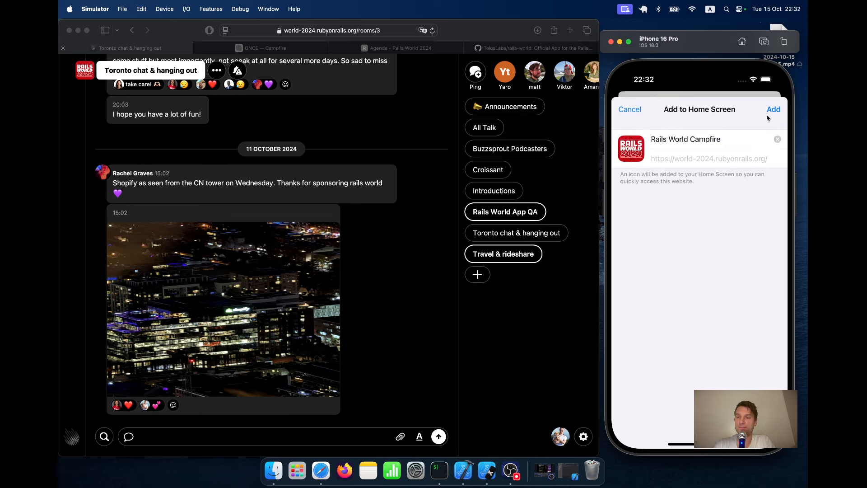
click(773, 109)
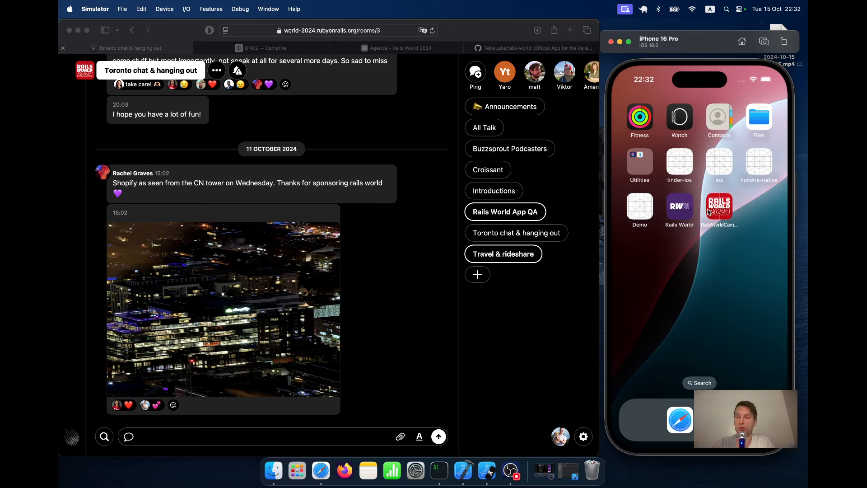
click(719, 206)
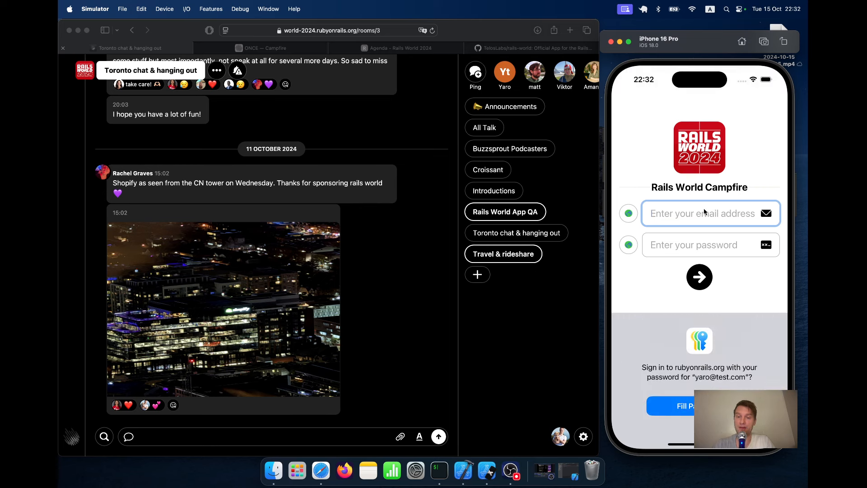
text(yaro@test.com)
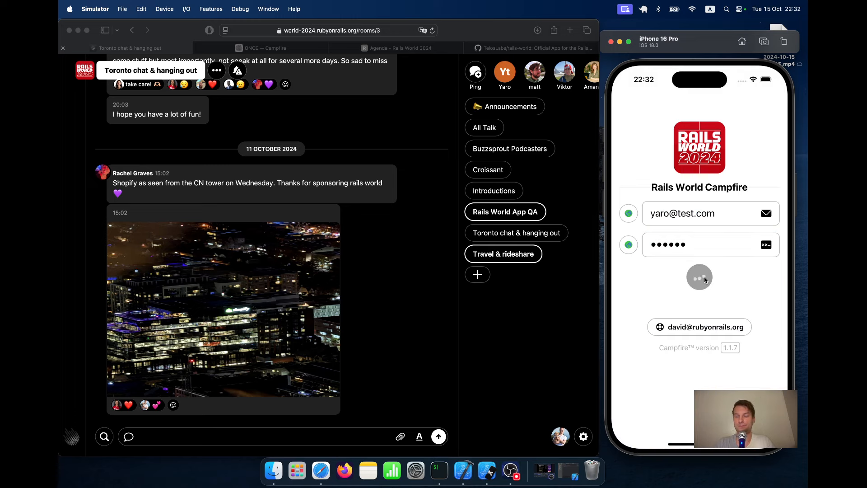
click(699, 277)
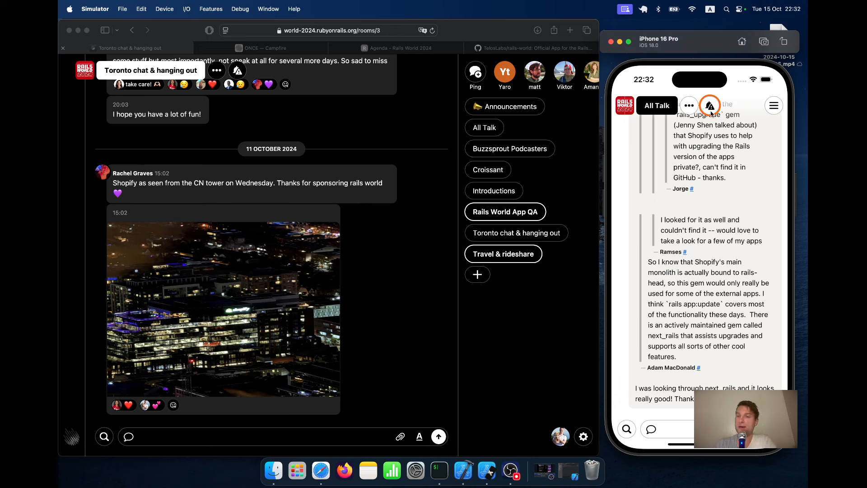
Allow Rails World Campfire to send notifications on the iPhone via the bell icon.
click(710, 105)
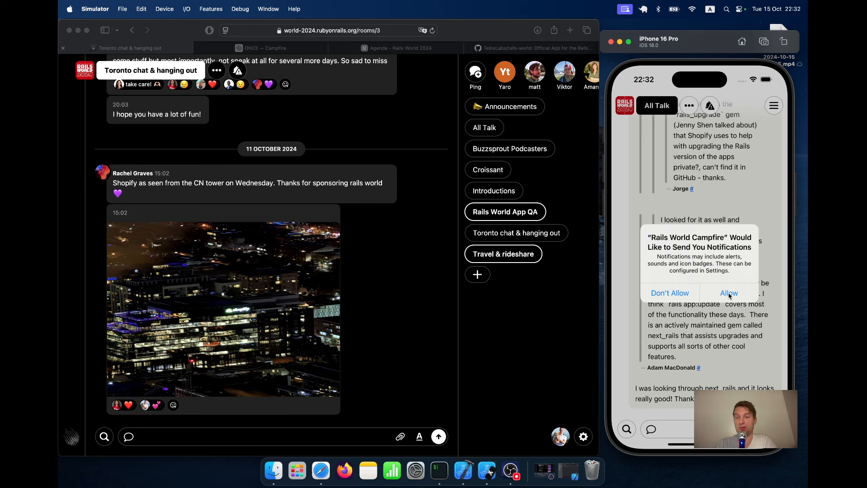
click(729, 292)
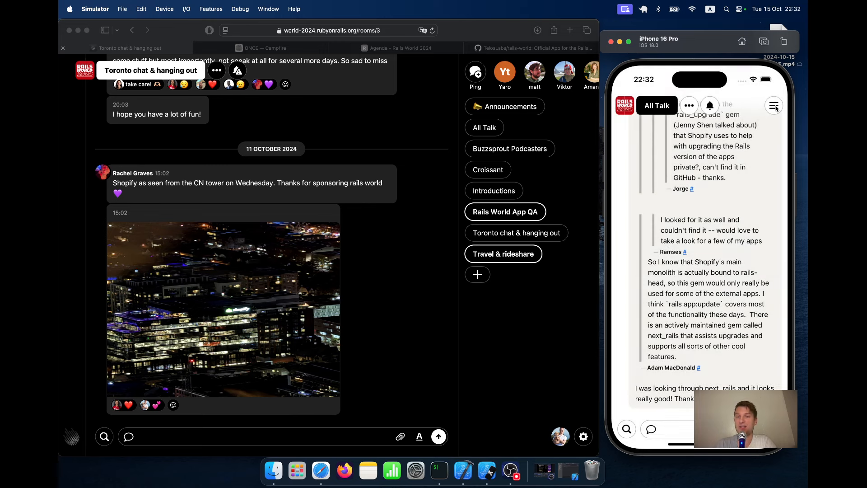
Go to Yaroslav's direct chat from the rooms list and send 'Hello'.
click(773, 105)
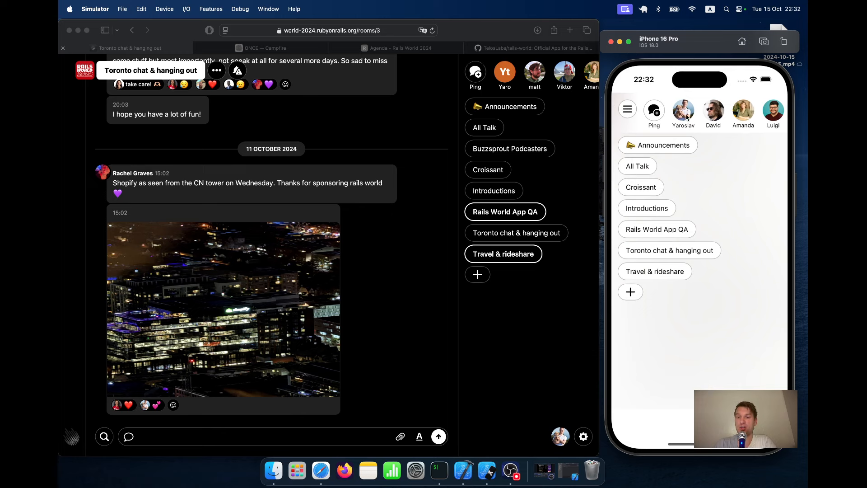
mouse_move(670, 126)
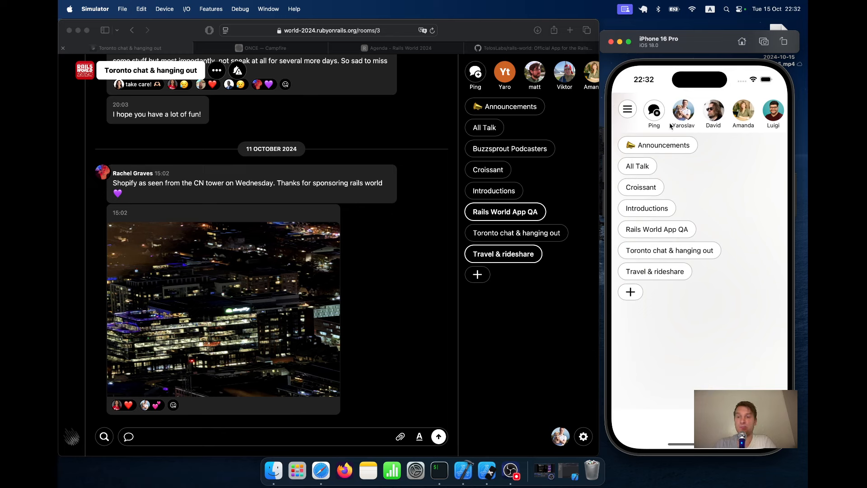
scroll(left, 3)
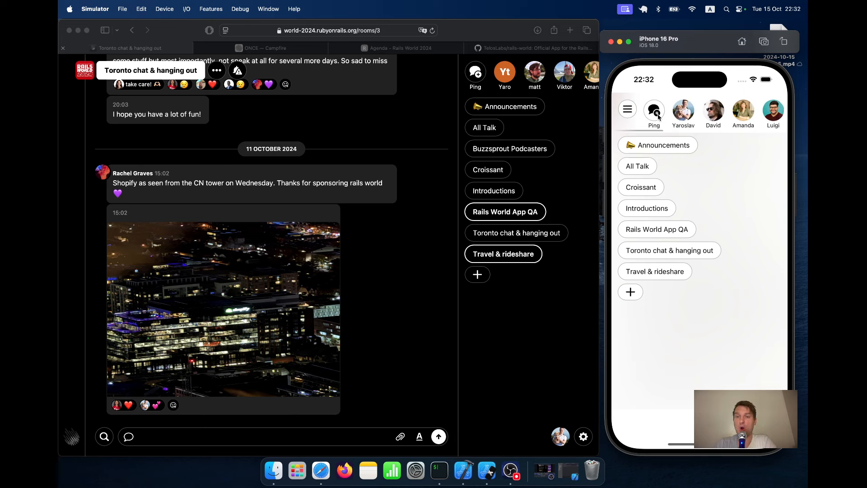
click(654, 109)
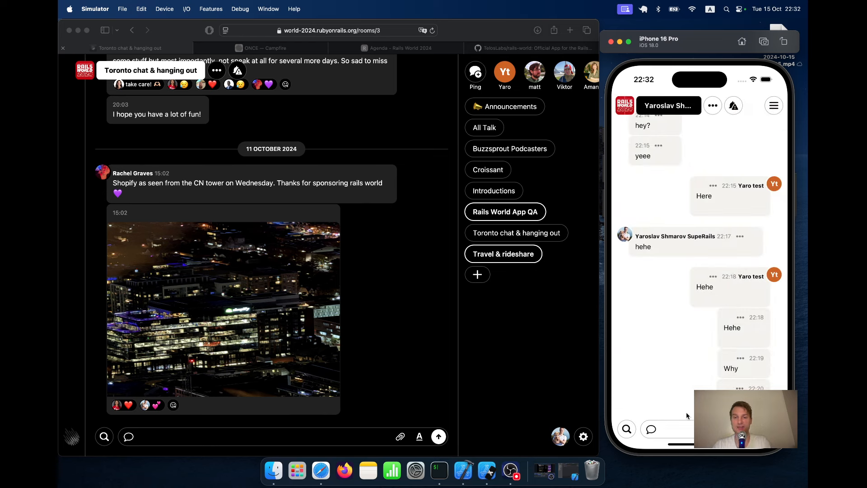
text(He)
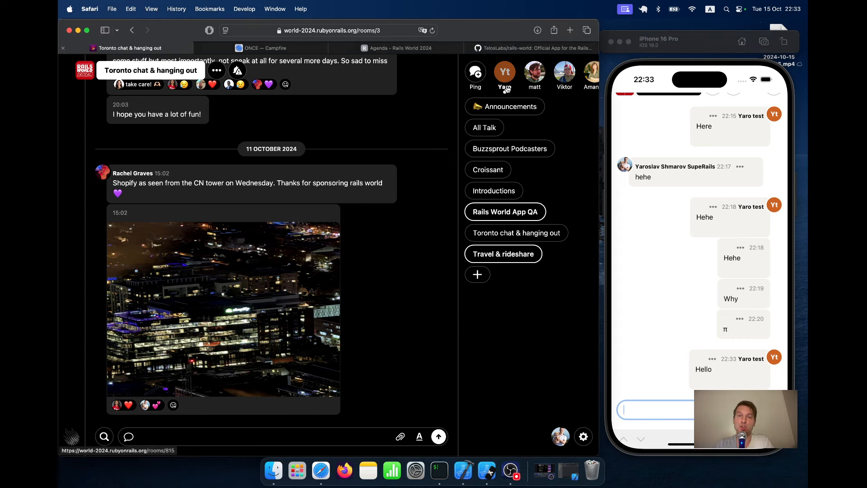
Send 'hi Yaro' from the Mac browser's Yaro test direct chat, mirrored on the iPhone.
click(504, 71)
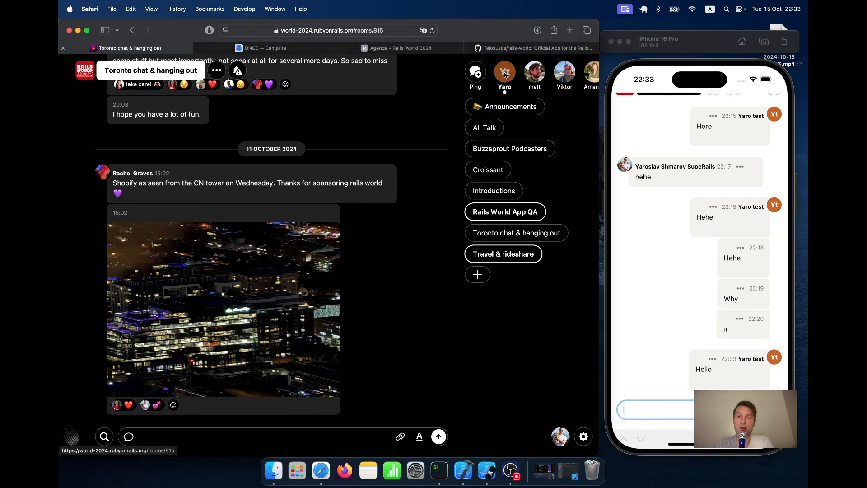
click(504, 72)
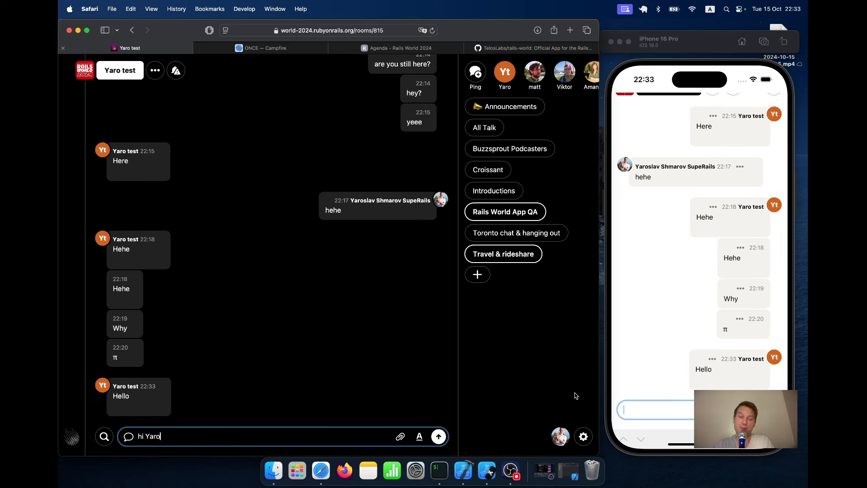
text(af)
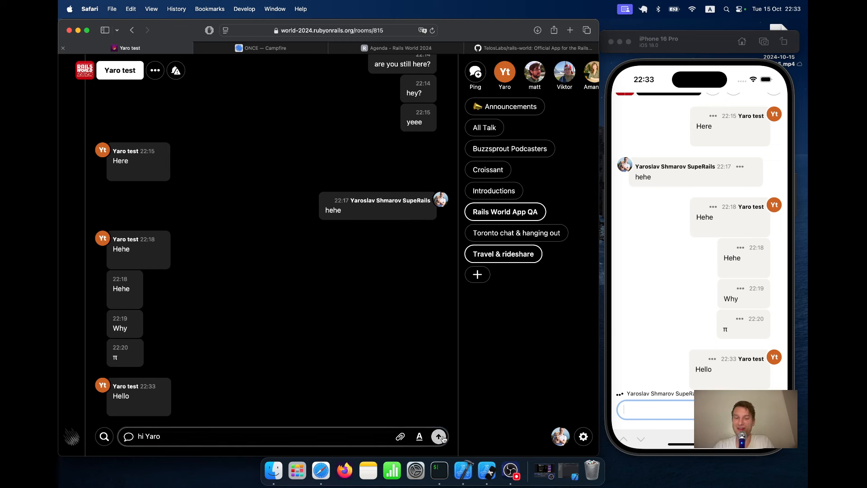
click(439, 437)
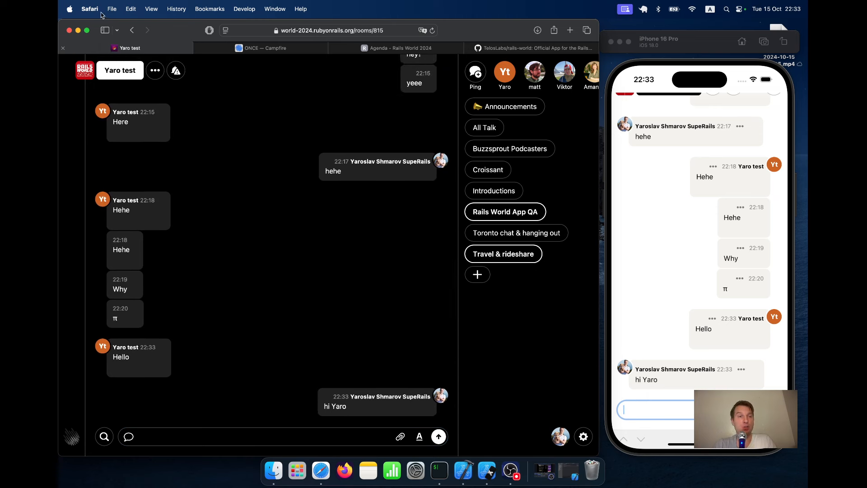
click(111, 8)
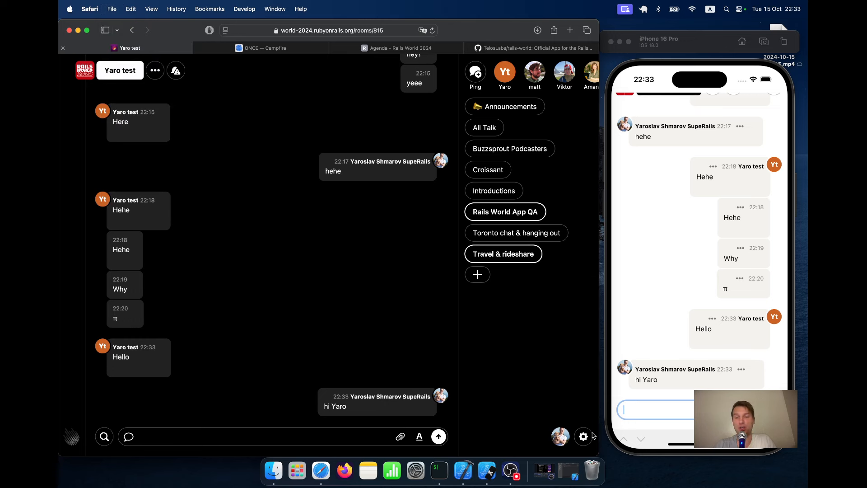
From profile settings, add Rails World Campfire to the Mac Dock via File > Add to Dock.
click(584, 436)
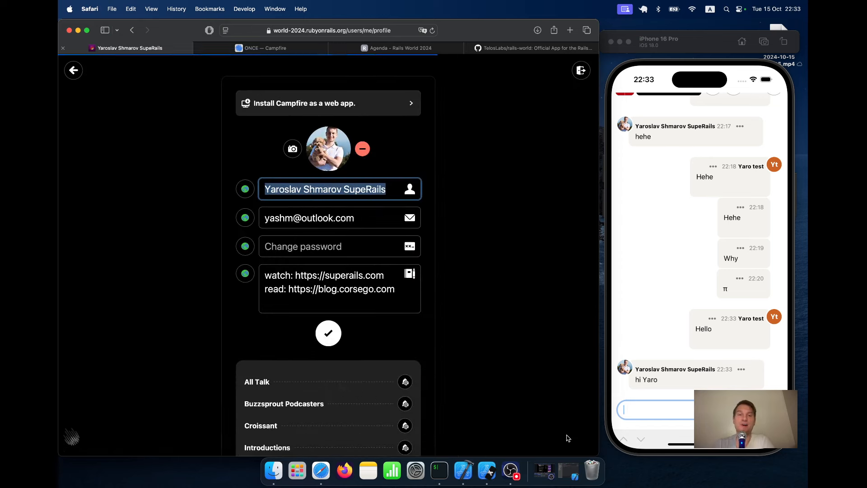
mouse_move(319, 101)
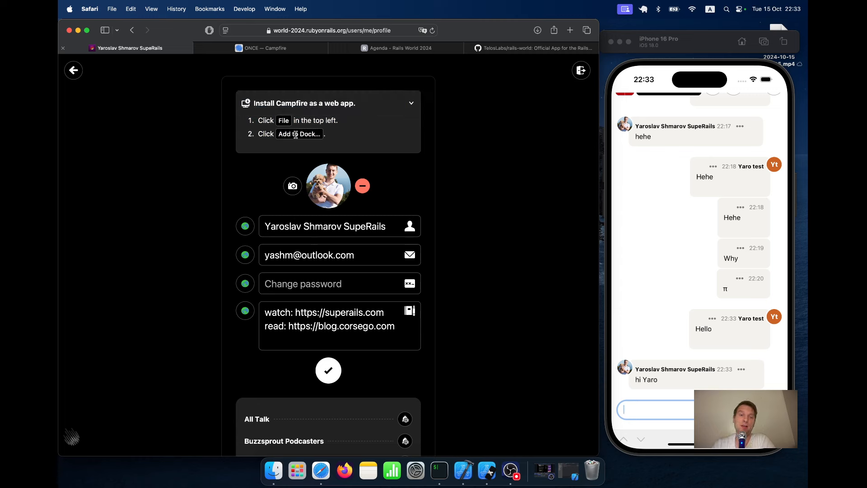
click(112, 8)
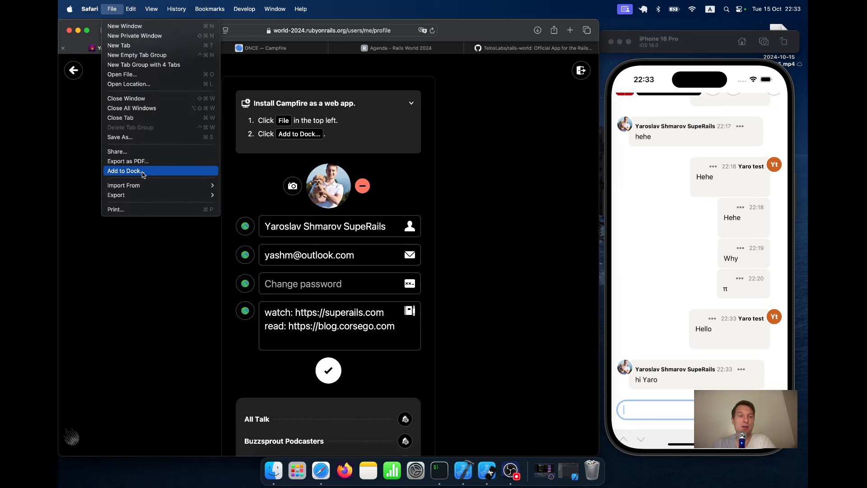
click(125, 171)
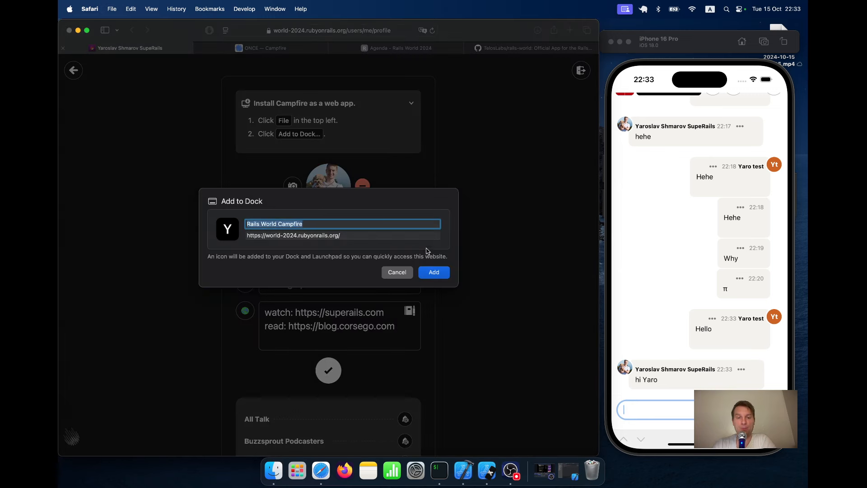
click(433, 272)
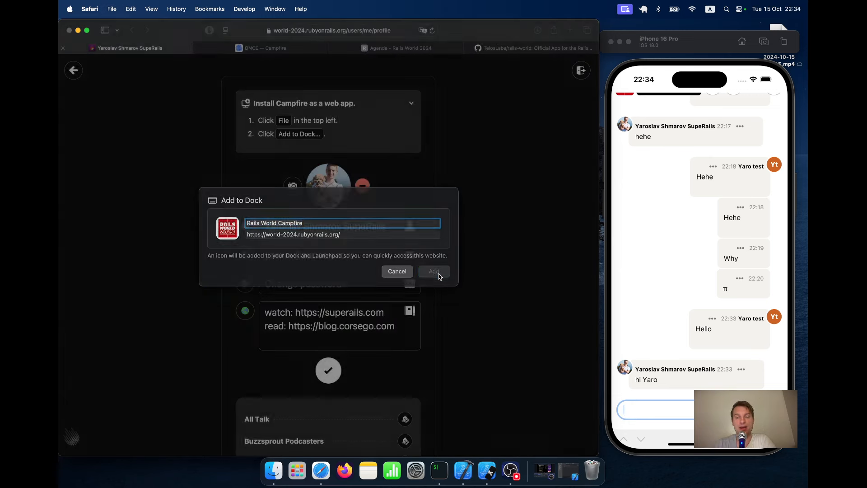
click(433, 271)
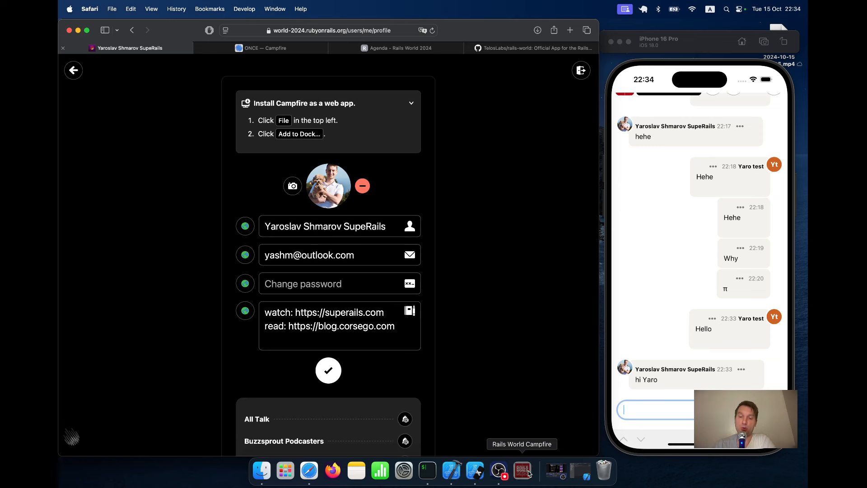
Launch the Campfire Dock app and allow its notifications from the permission banner.
click(521, 469)
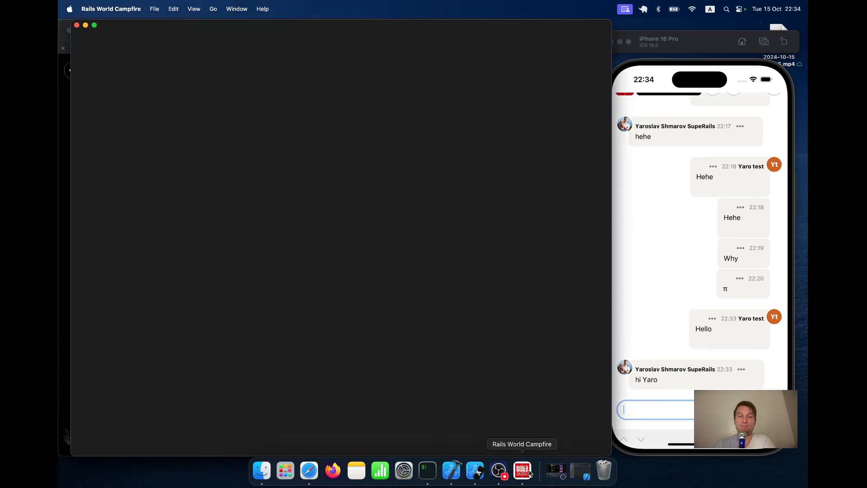
mouse_move(353, 29)
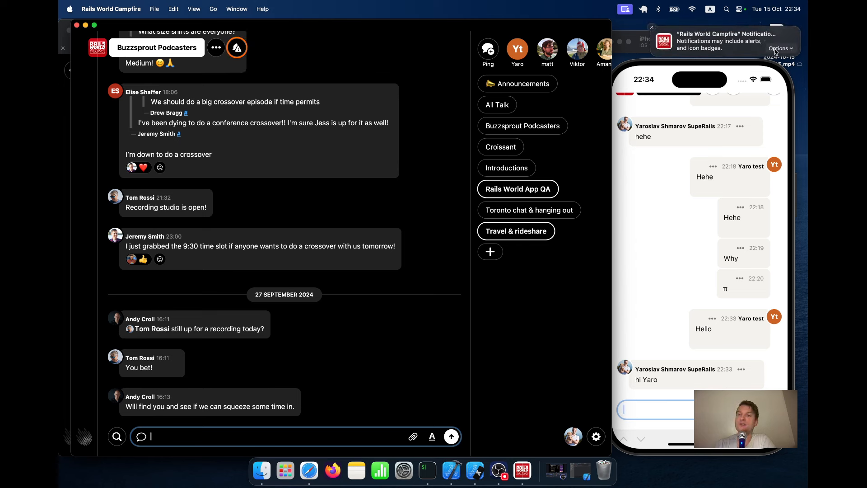
click(778, 48)
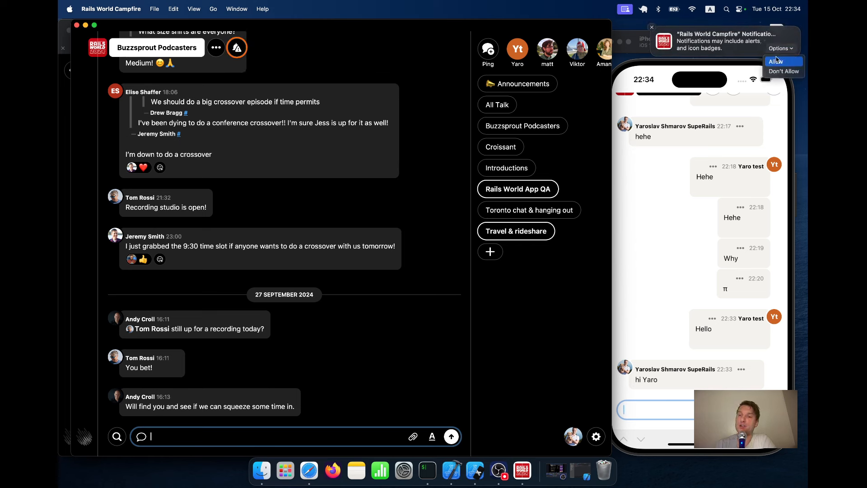
click(779, 62)
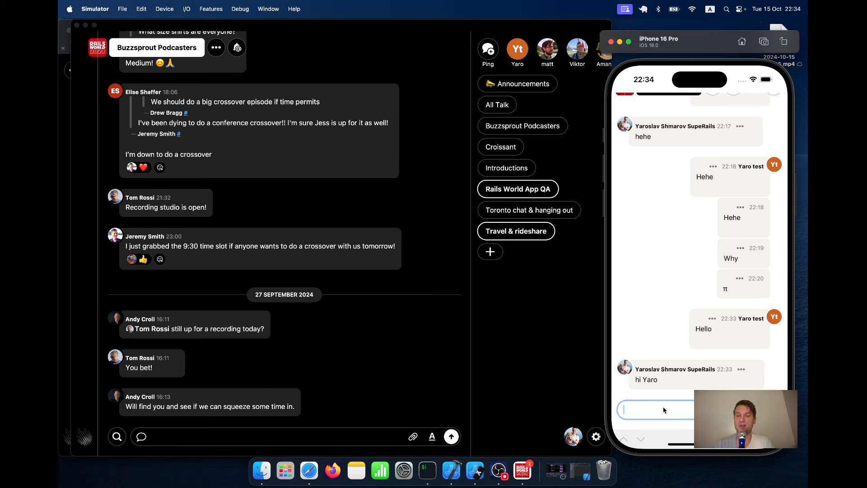
Send 'Test' from the iPhone Campfire direct chat as Yaro test.
text(Test)
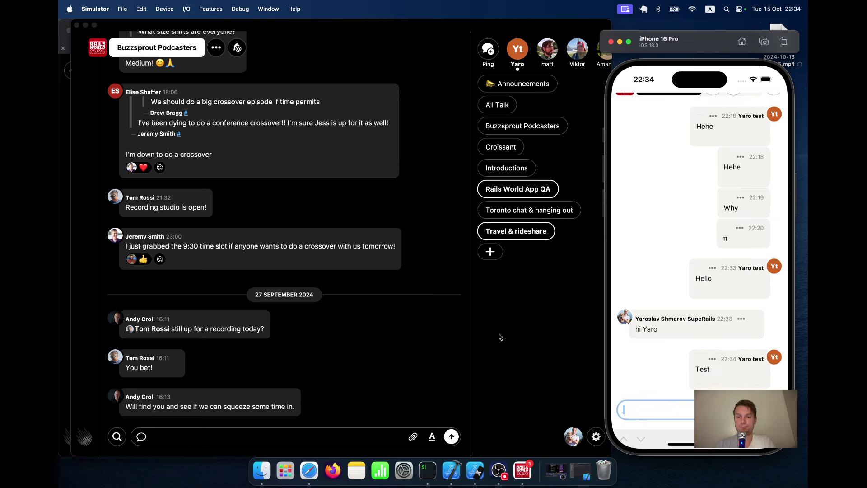
mouse_move(522, 471)
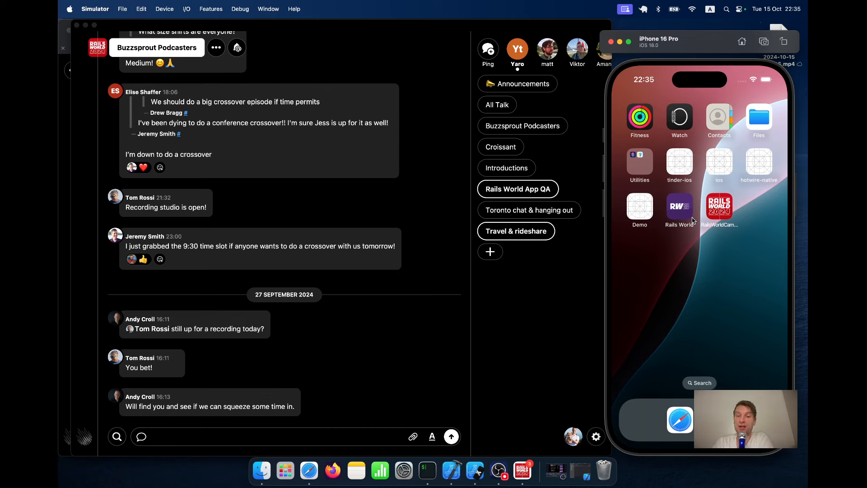
Launch the Rails World agenda PWA from the iPhone home screen to My Schedule.
click(679, 206)
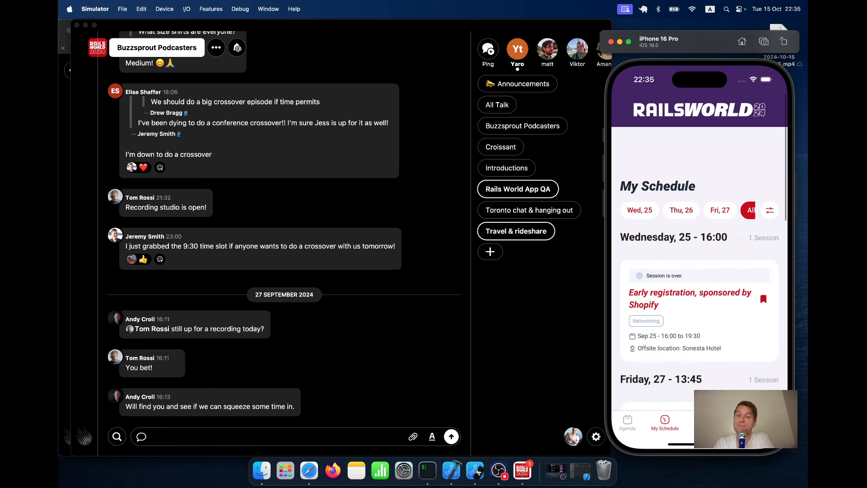
scroll(down, 3)
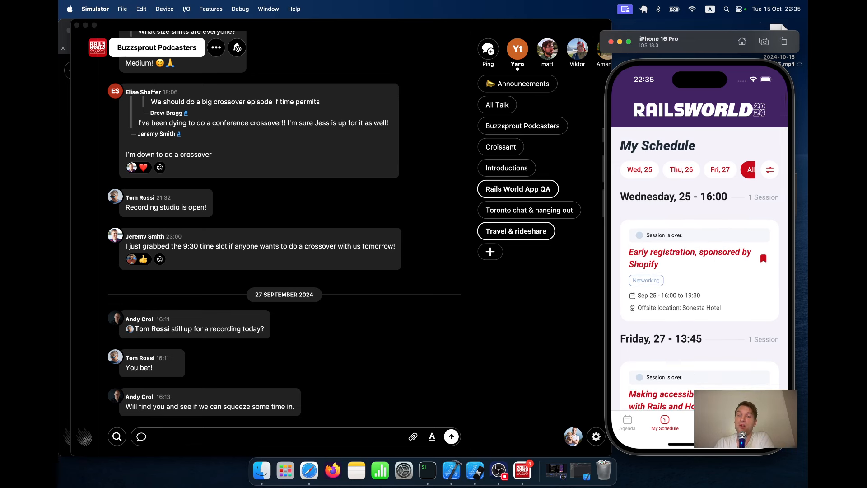